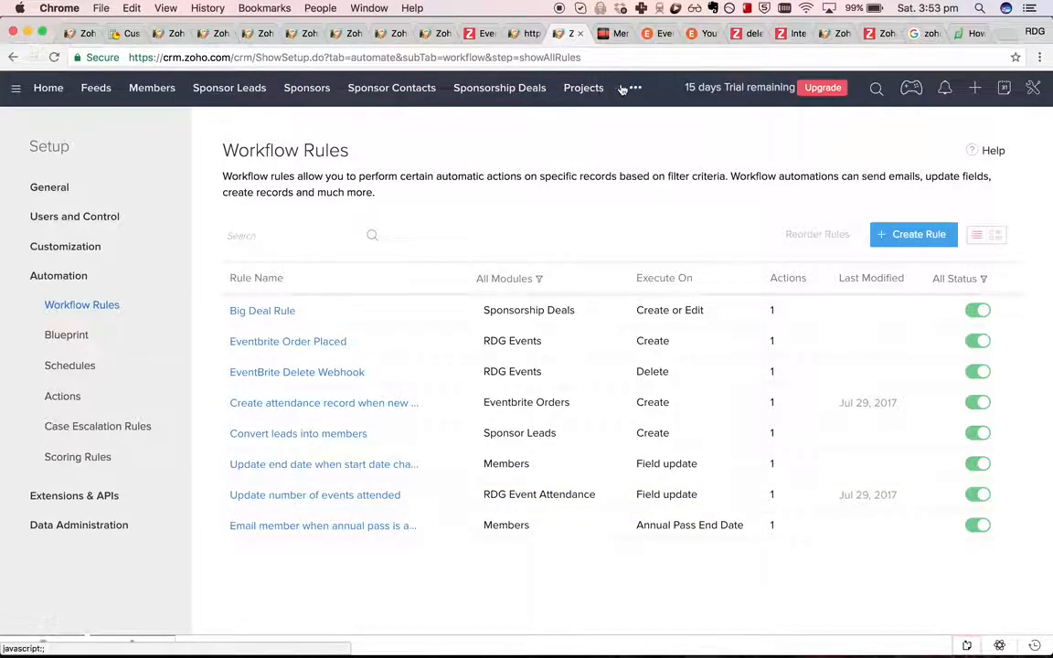
Step: Go to the RDG Events module list showing the Test event
click(634, 88)
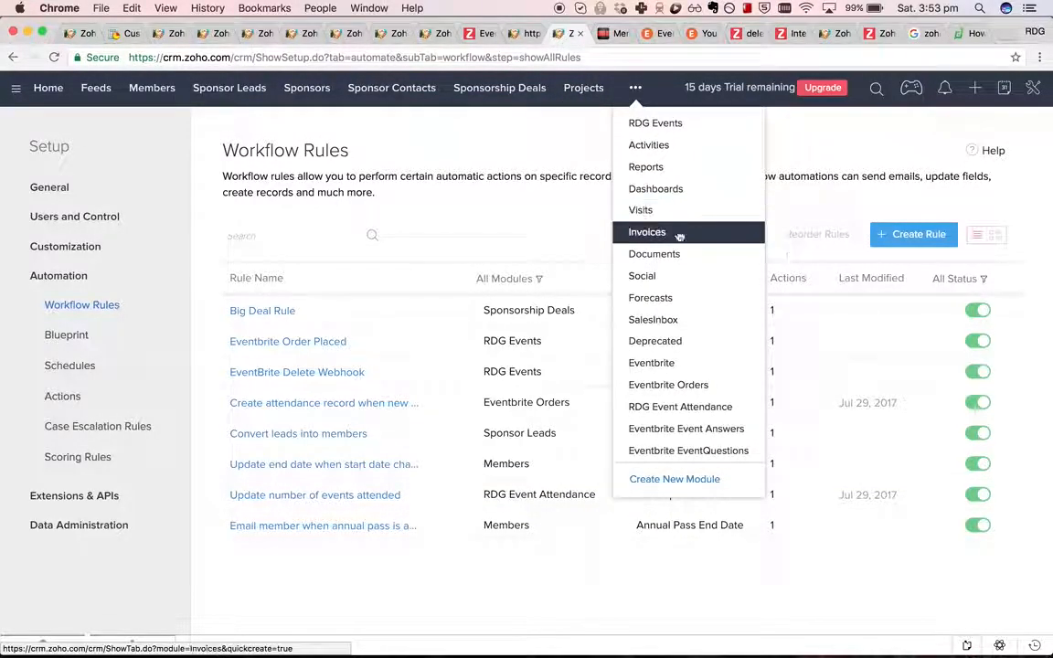
mouse_move(689, 406)
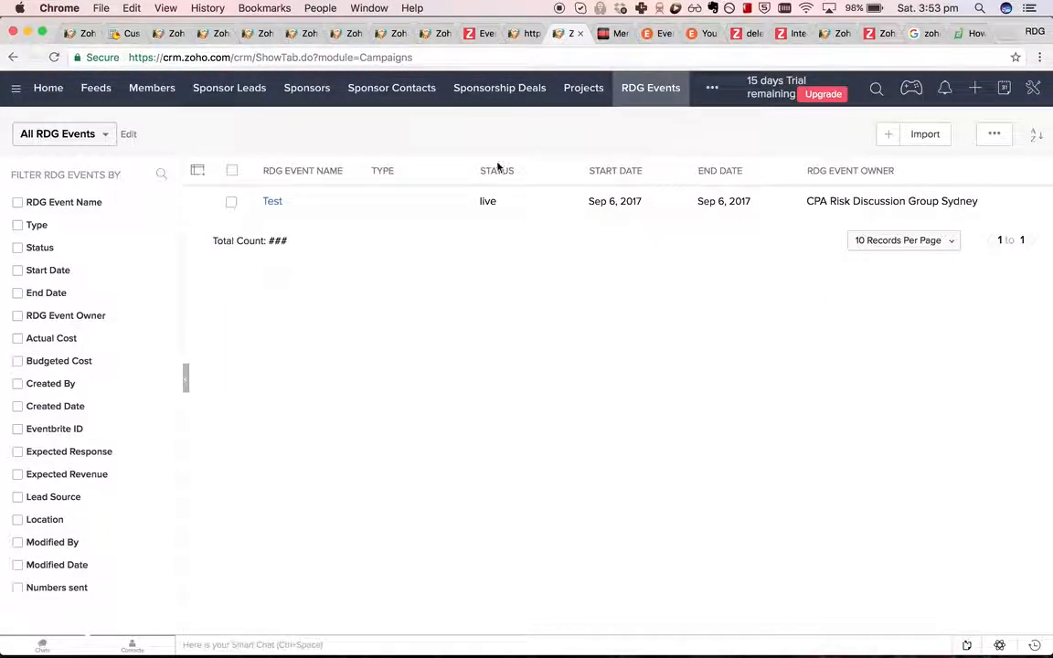
Step: In the Test event, show Attended and Member columns in the Attendees related list and save
click(272, 202)
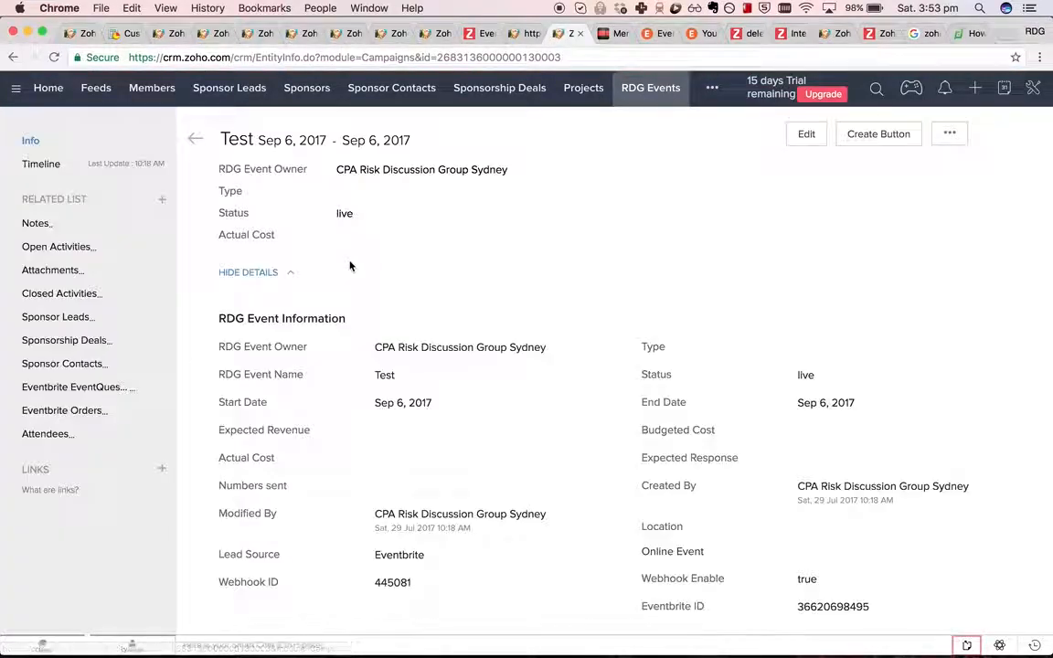
scroll(down, 3)
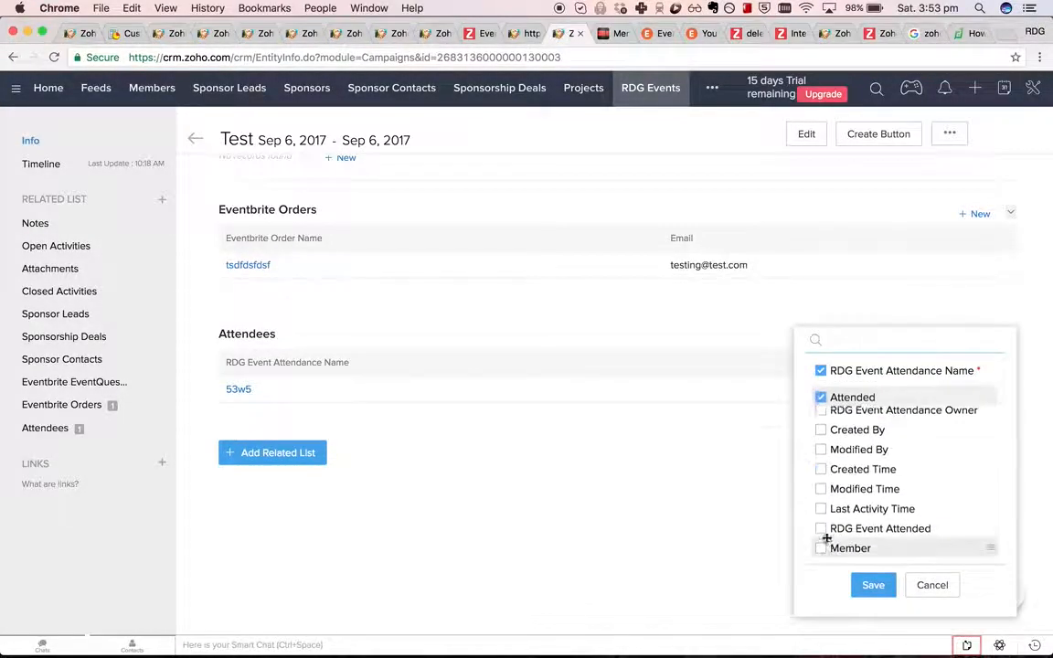
click(819, 548)
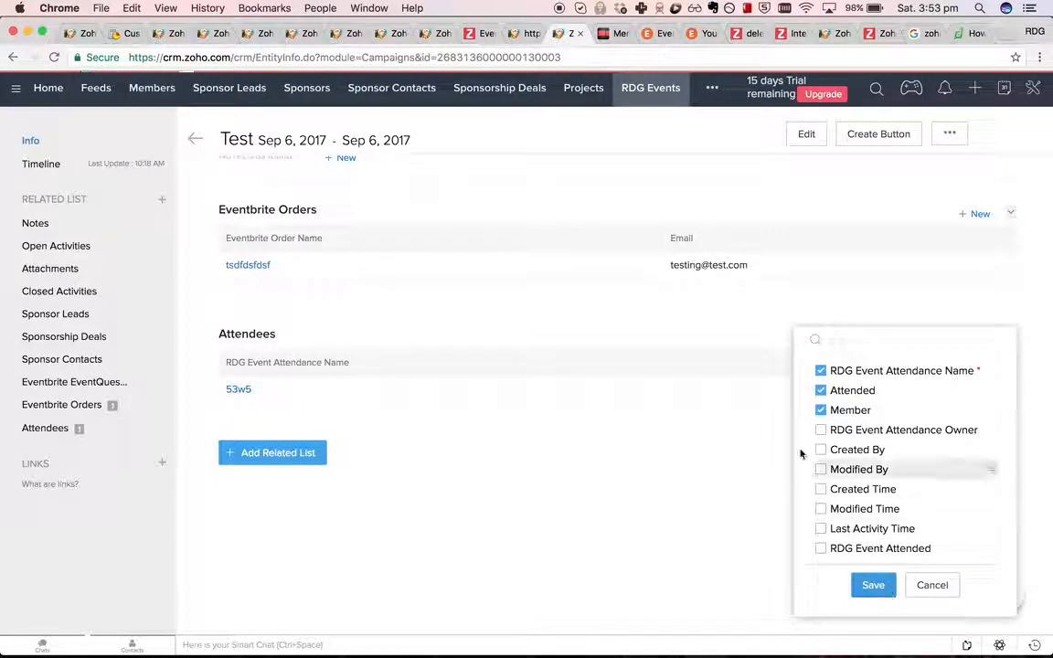
click(873, 585)
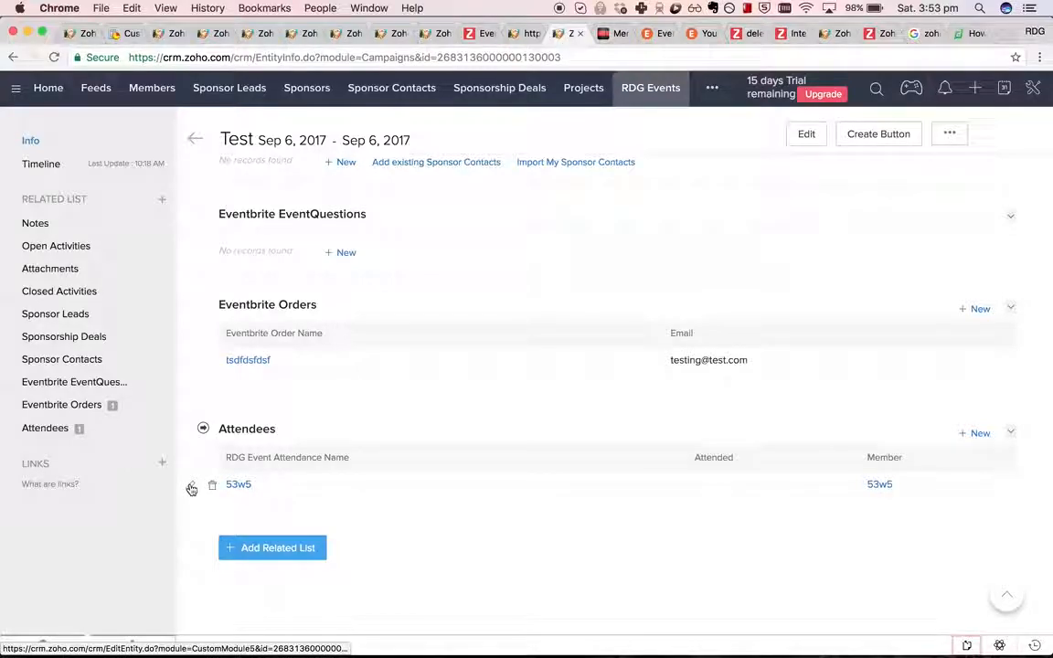
Step: Mark attendee 53w5 as Attended on the Test event and save the attendance record
click(190, 486)
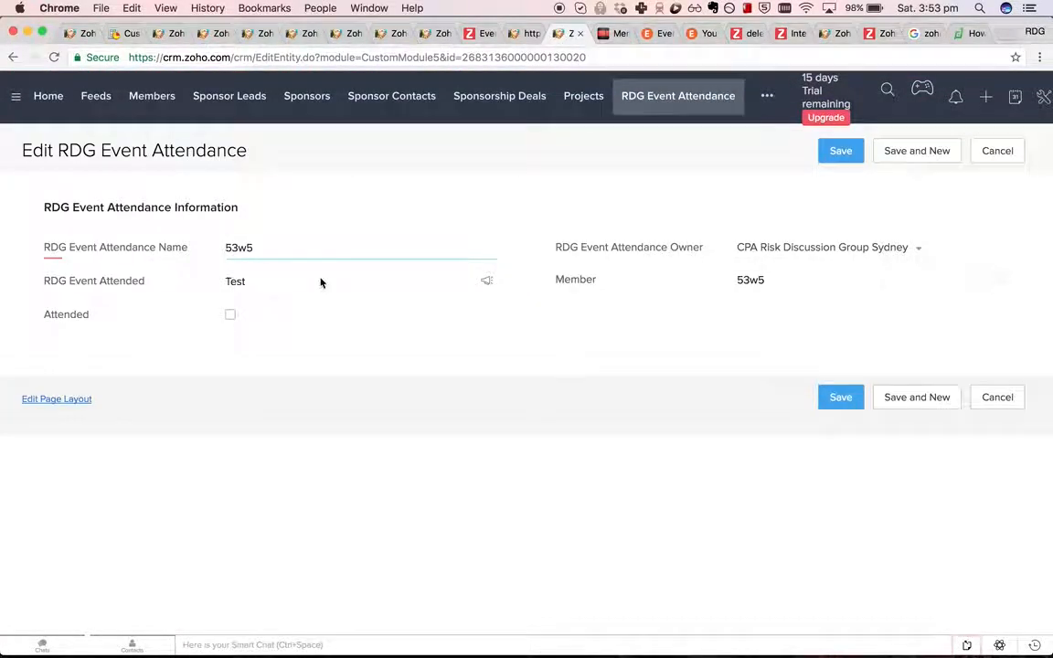
click(230, 315)
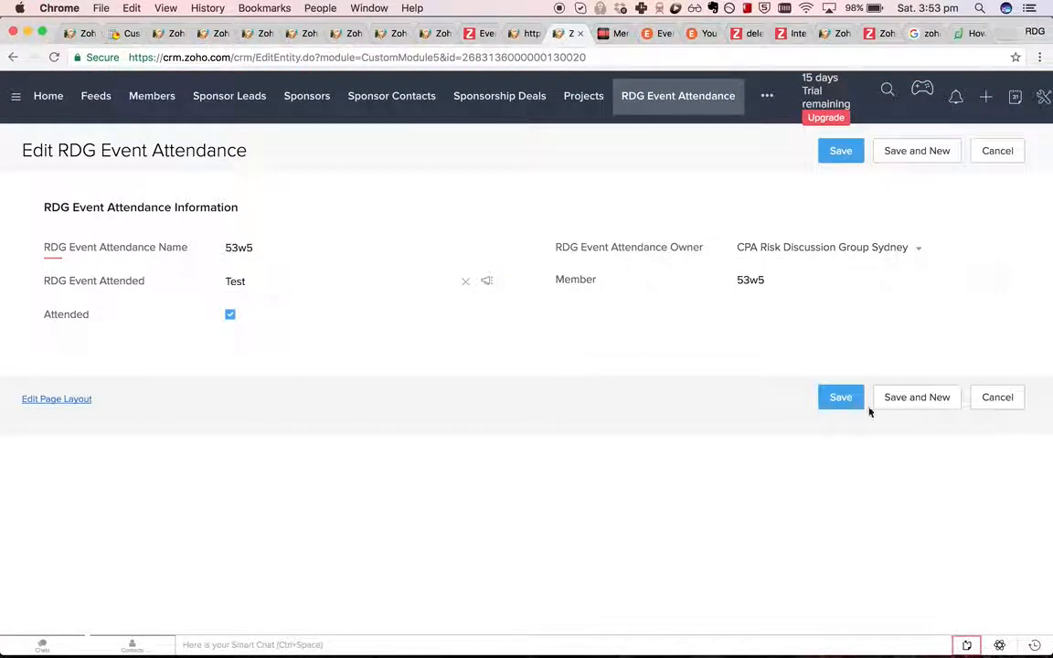
click(842, 397)
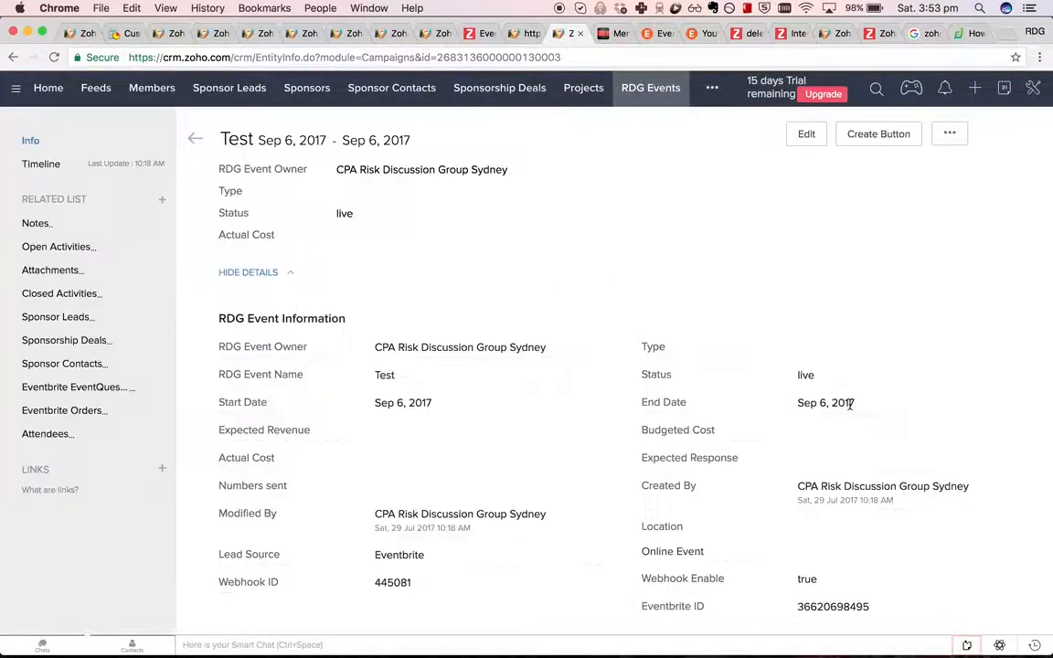
scroll(down, 3)
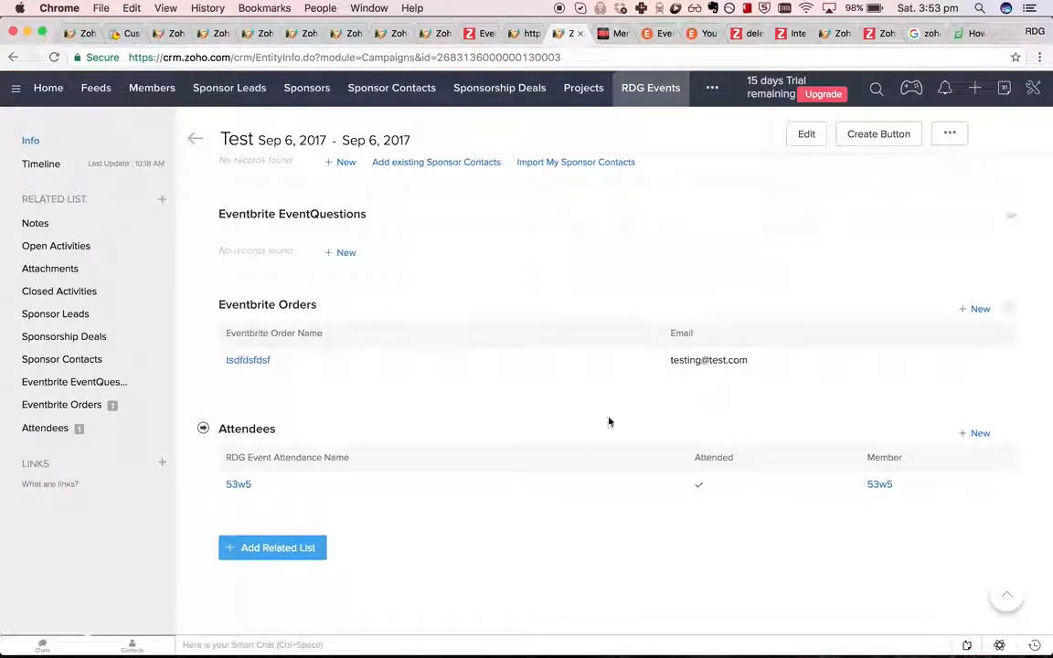
mouse_move(733, 501)
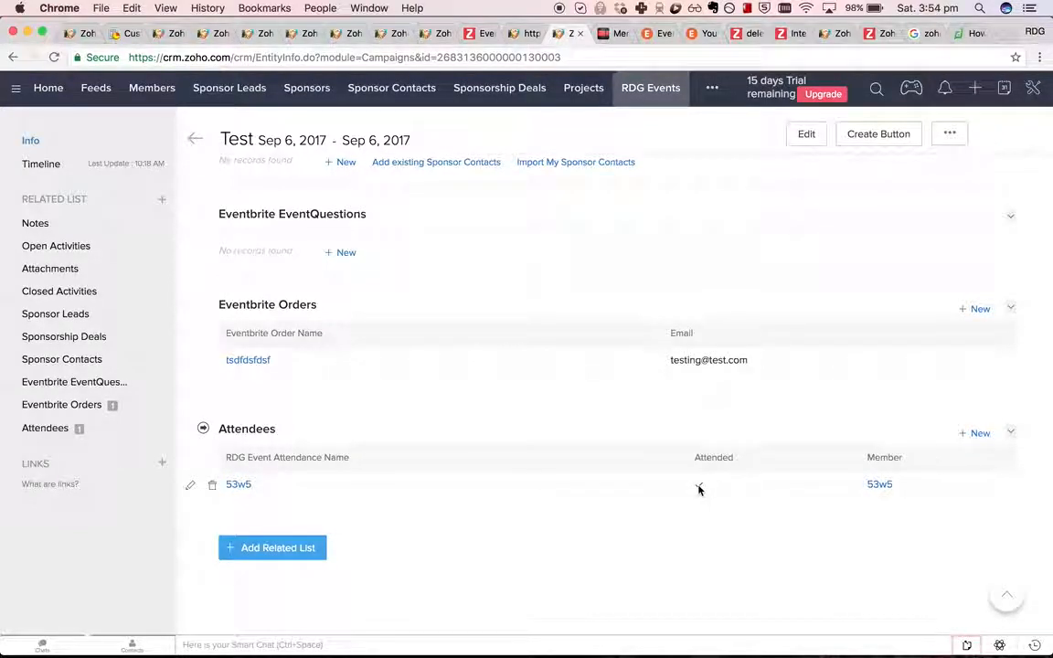
click(698, 484)
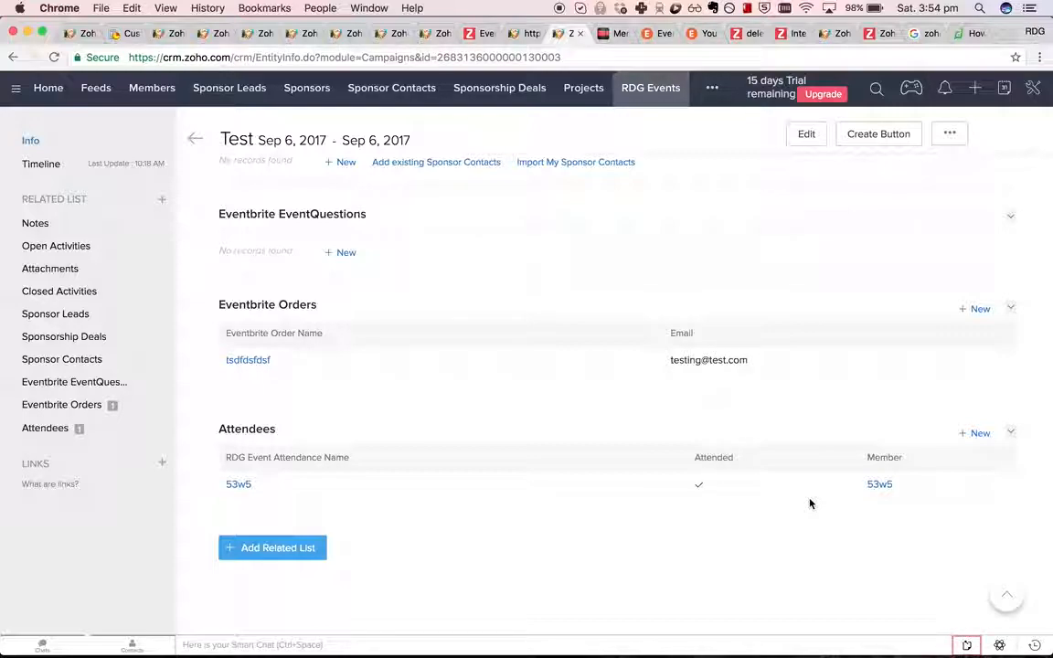
mouse_move(713, 146)
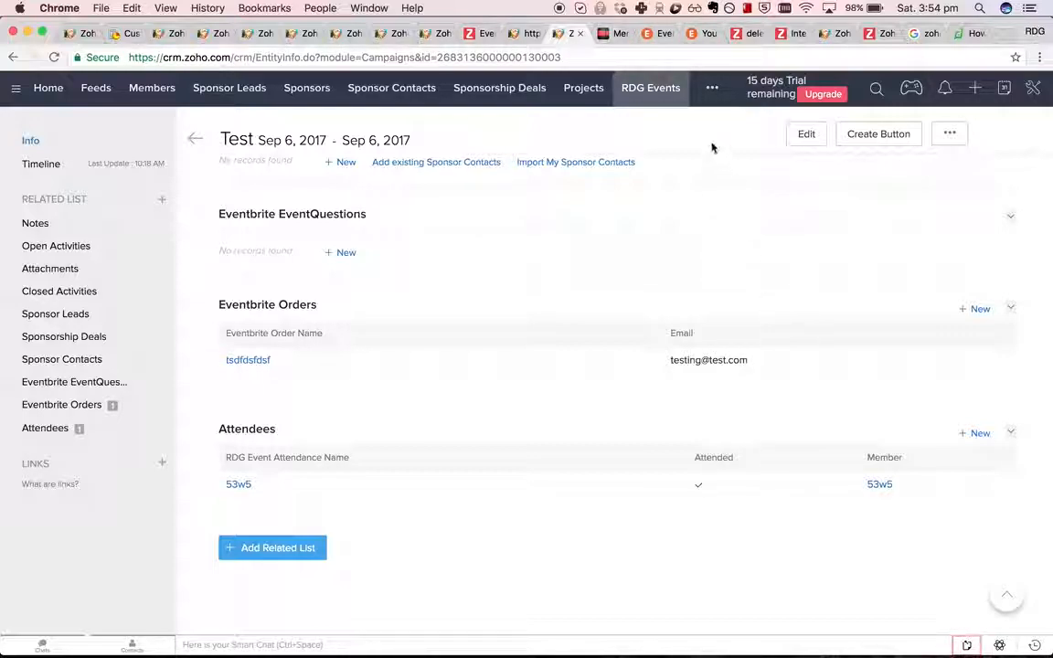
Step: Check the Eventbrite help page and notepad task list, then return to the Test event
click(713, 88)
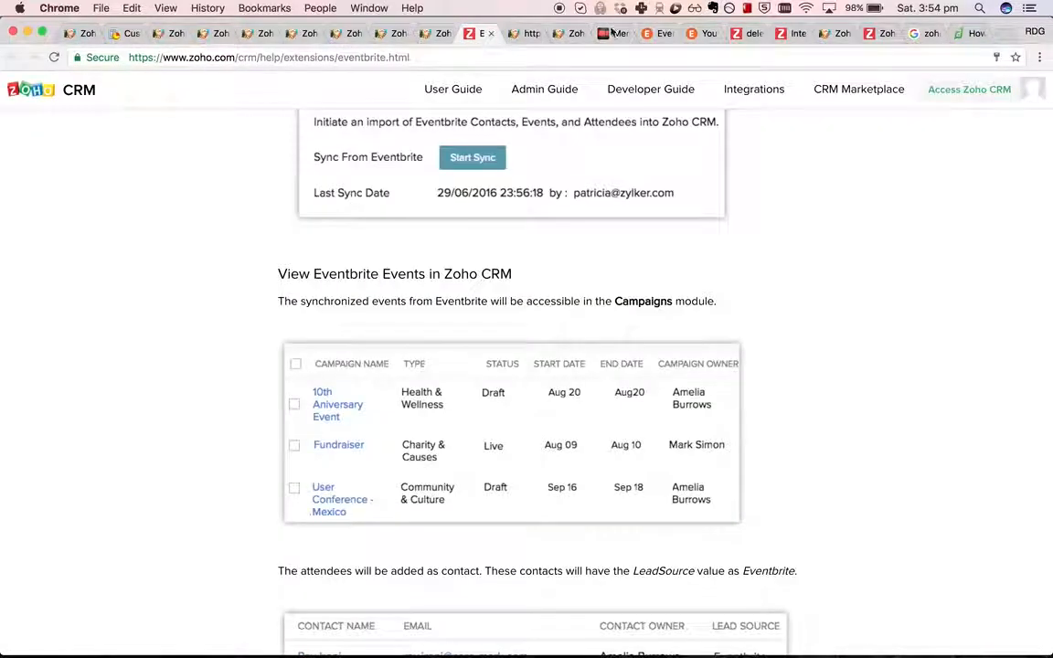
click(602, 33)
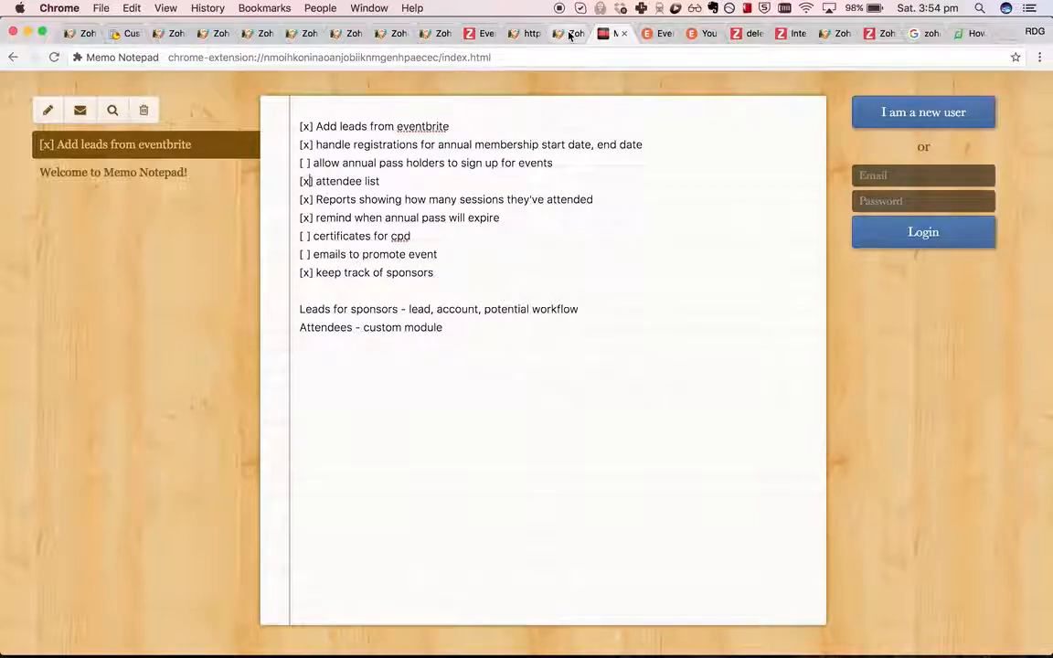
click(570, 33)
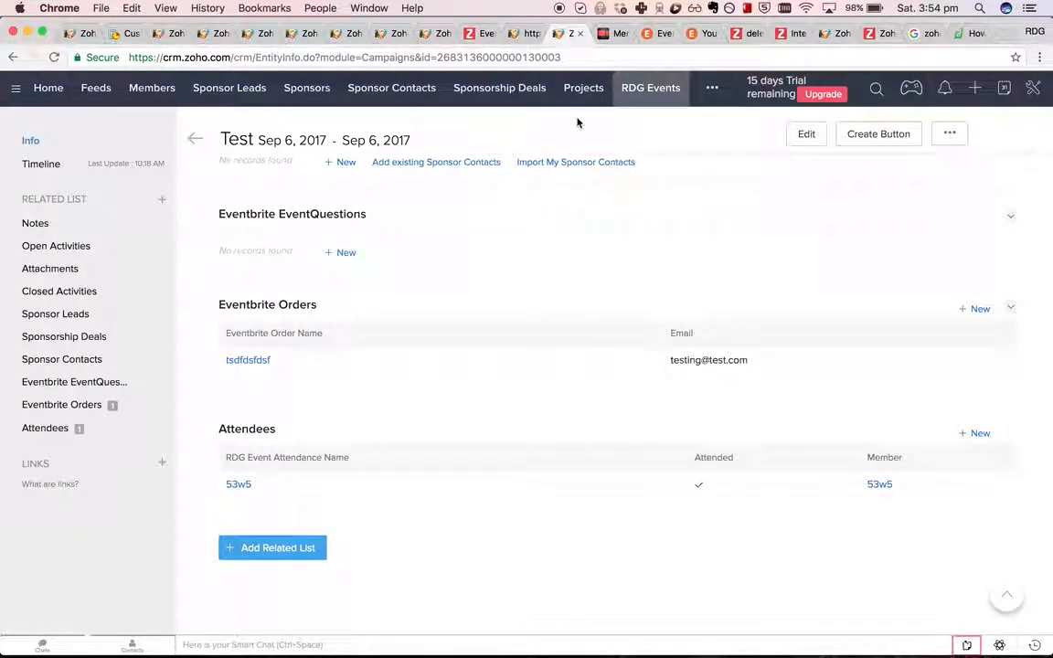
Step: Go to the RDG Event Attendance module list showing the 53w5 record
click(709, 88)
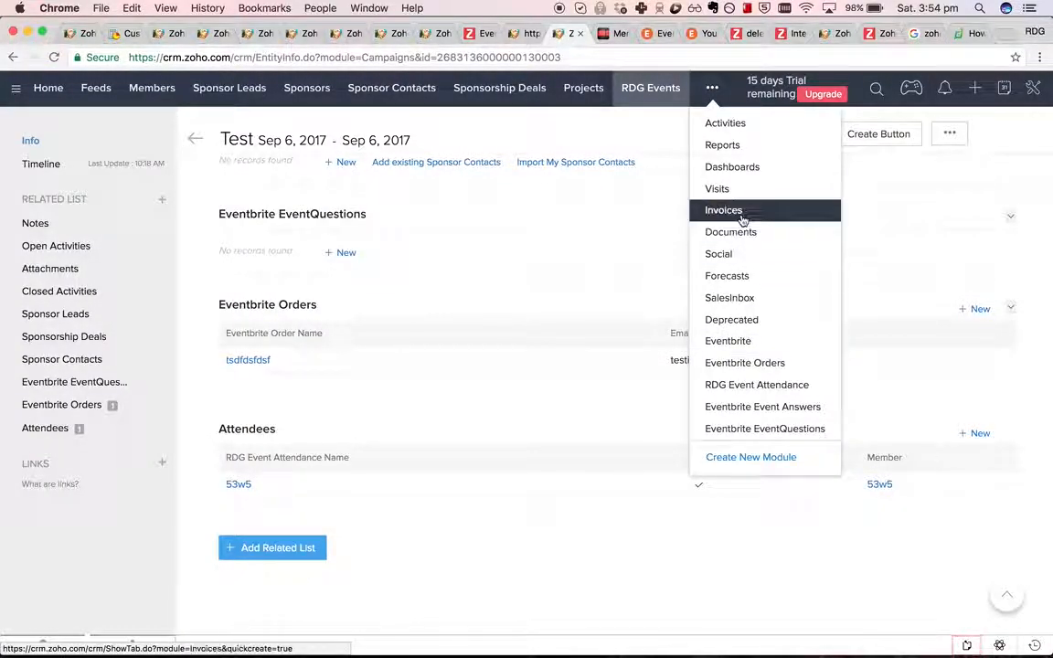
mouse_move(717, 188)
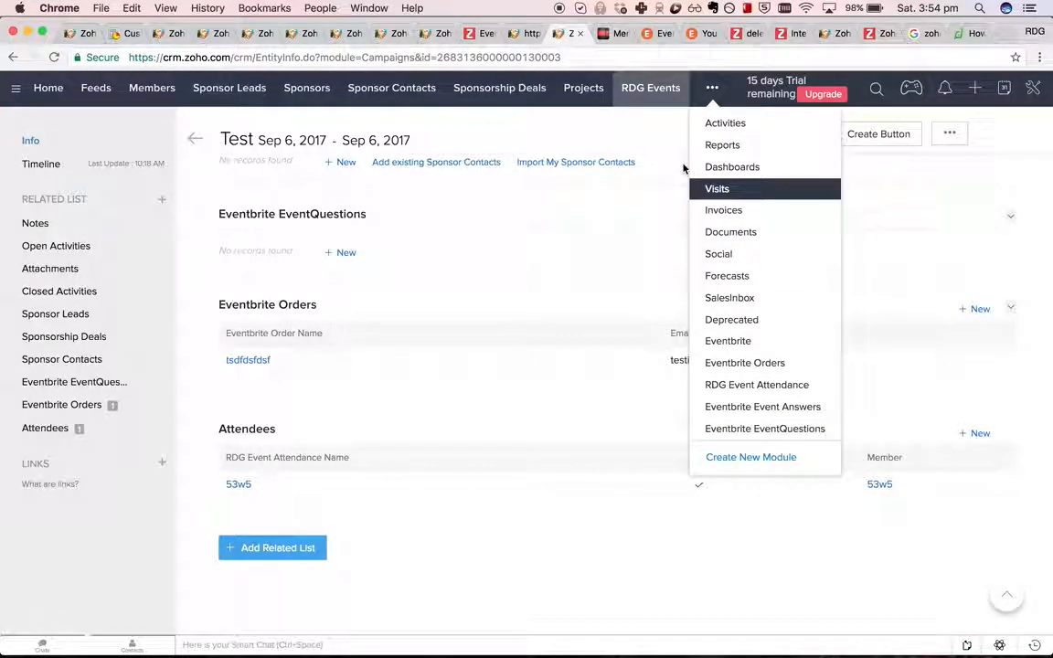
mouse_move(757, 384)
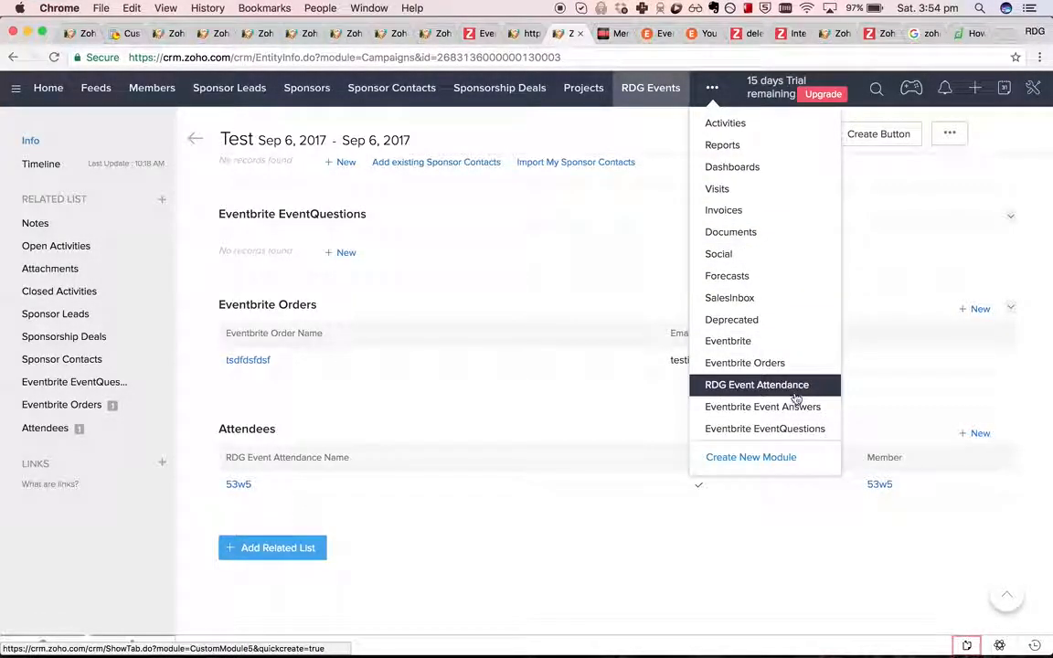
click(755, 384)
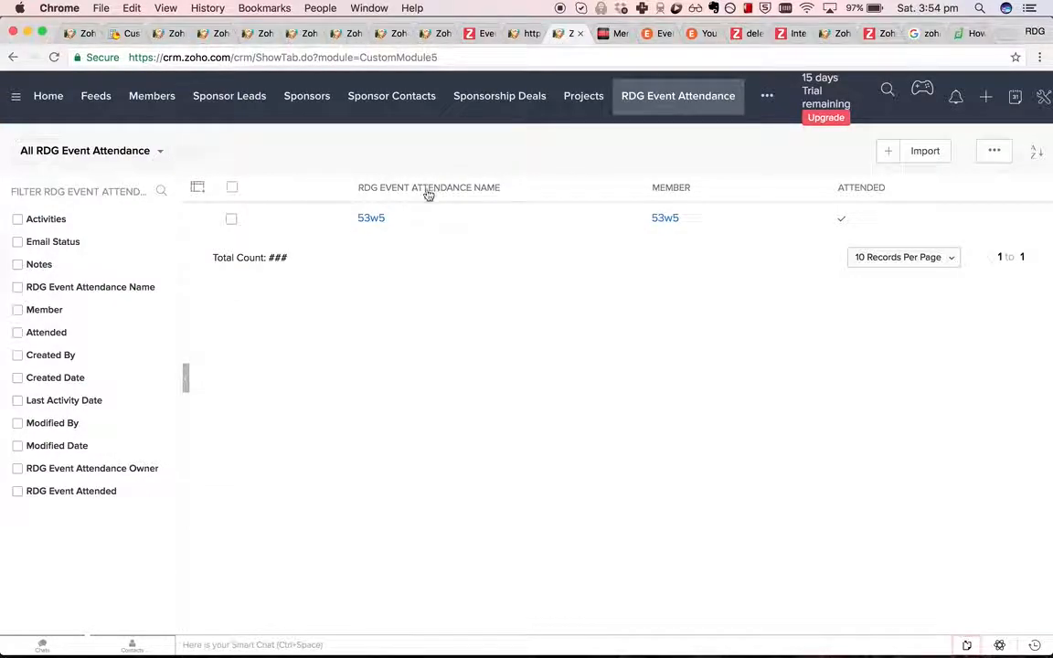
mouse_move(496, 190)
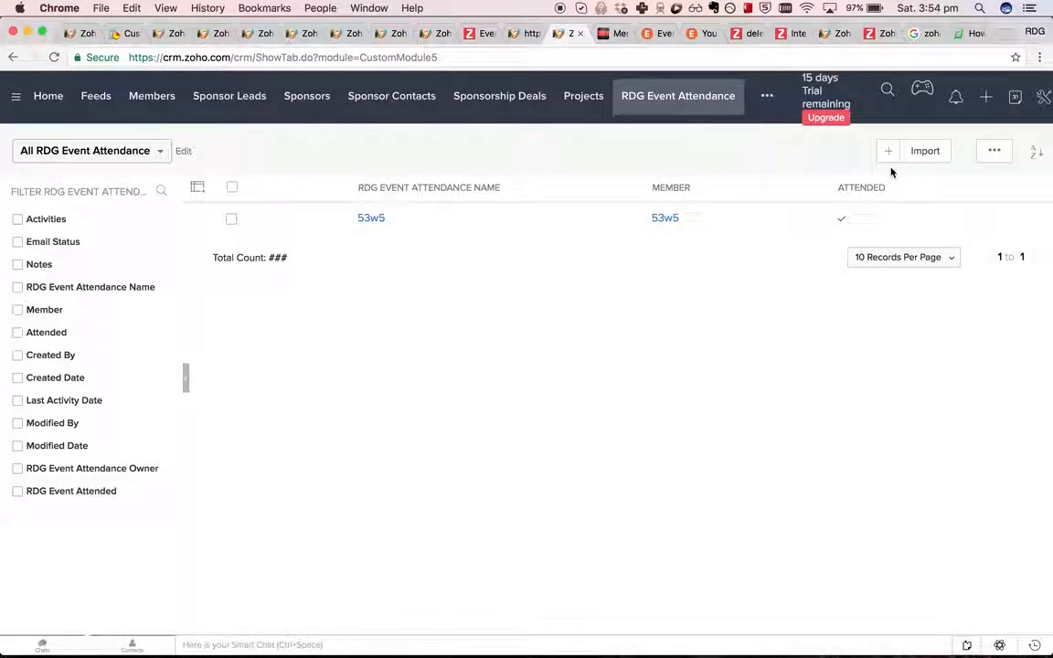
Step: Create attendance record SDDSFDSFDSFDS for member sdfdsf dfs attending the Test event and save it
click(889, 150)
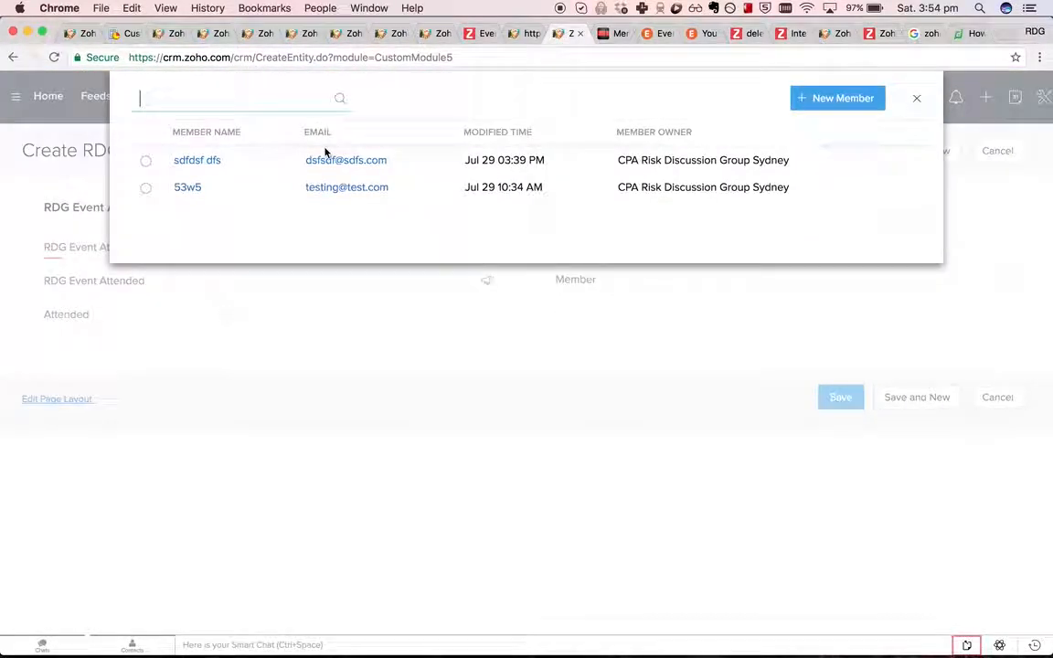
click(197, 161)
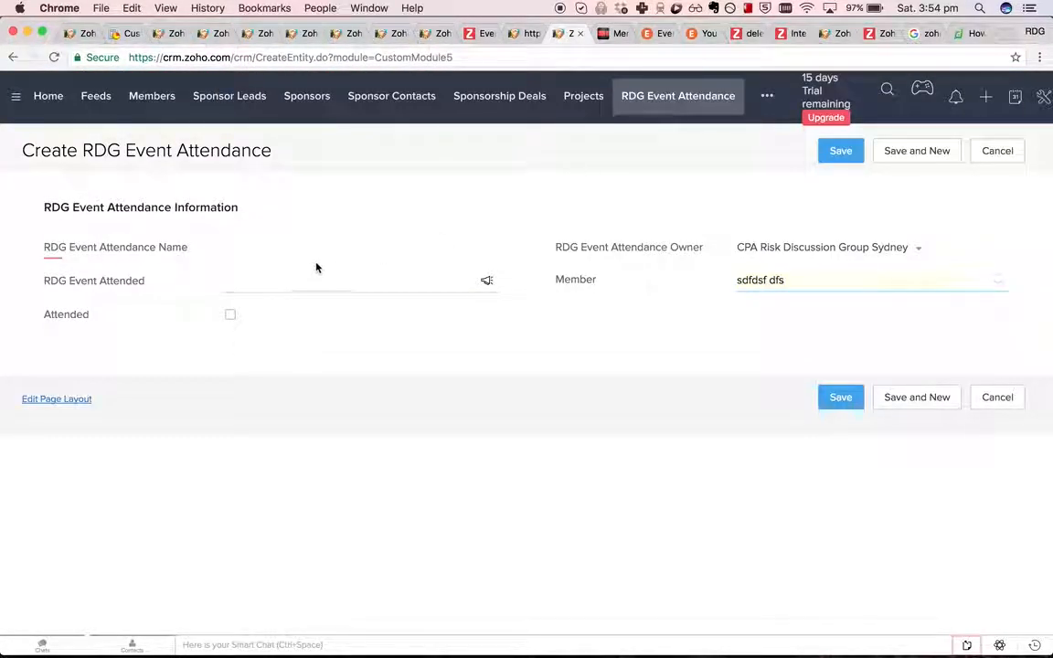
text(SDDSFDSFDSFDS)
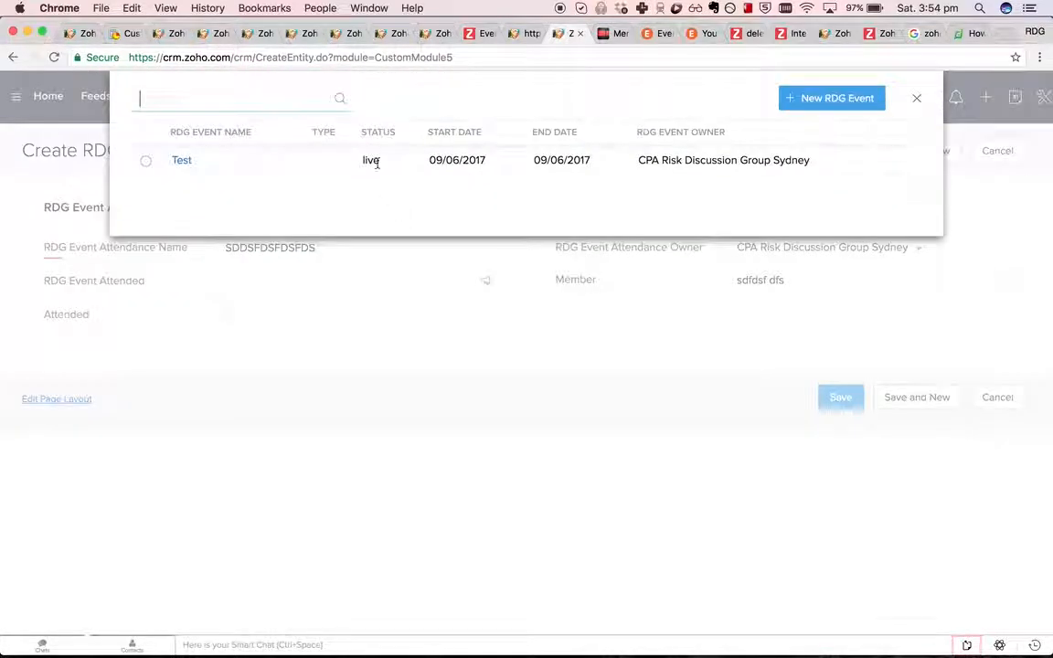
click(181, 161)
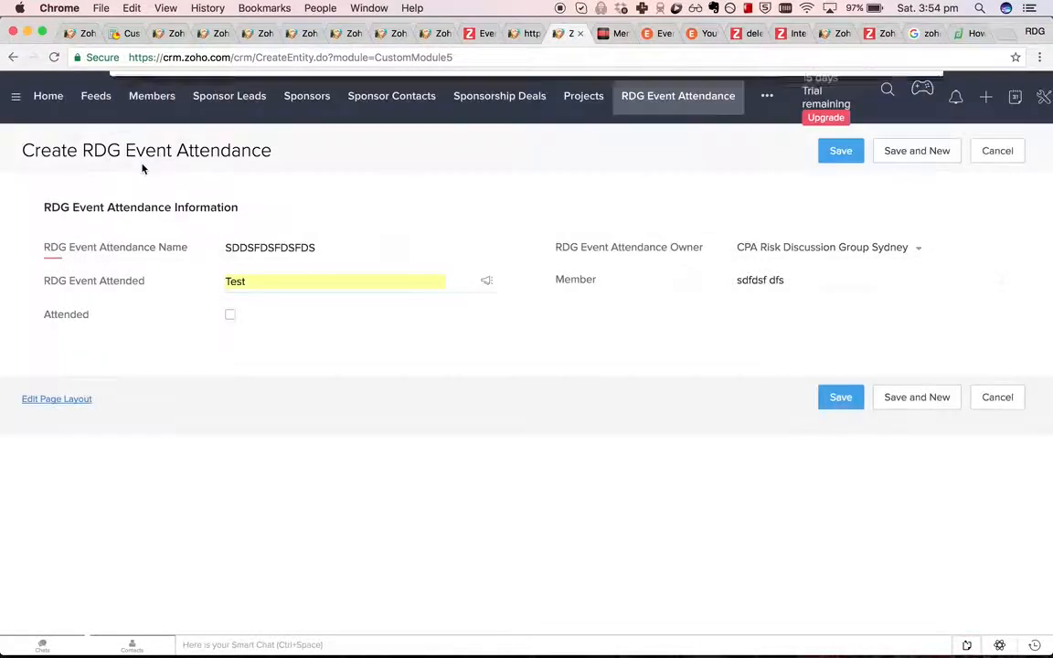
click(842, 397)
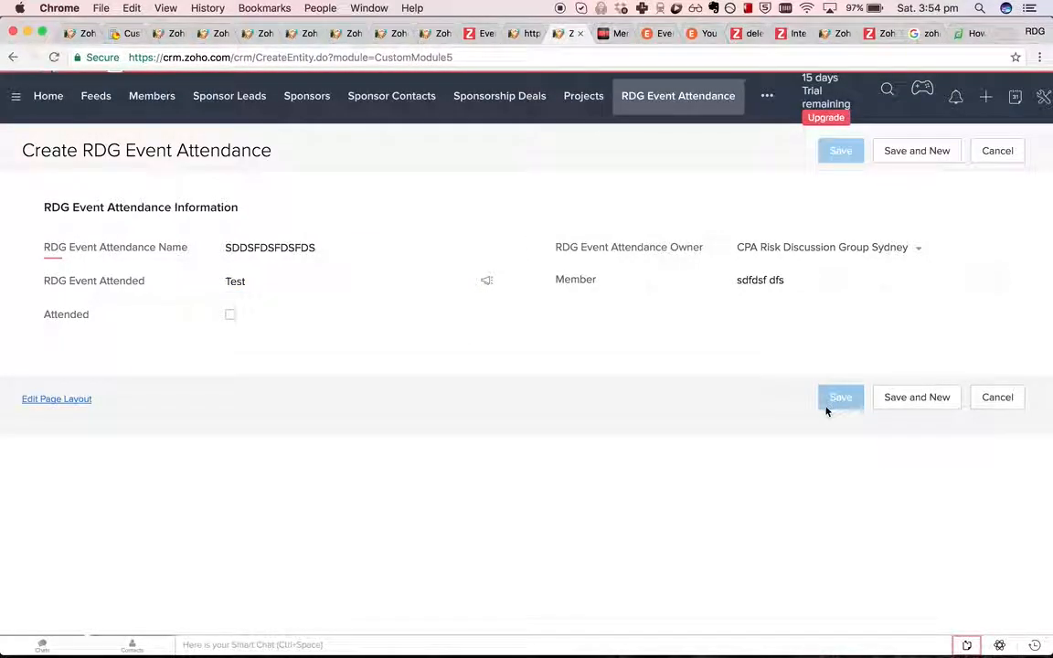
click(841, 397)
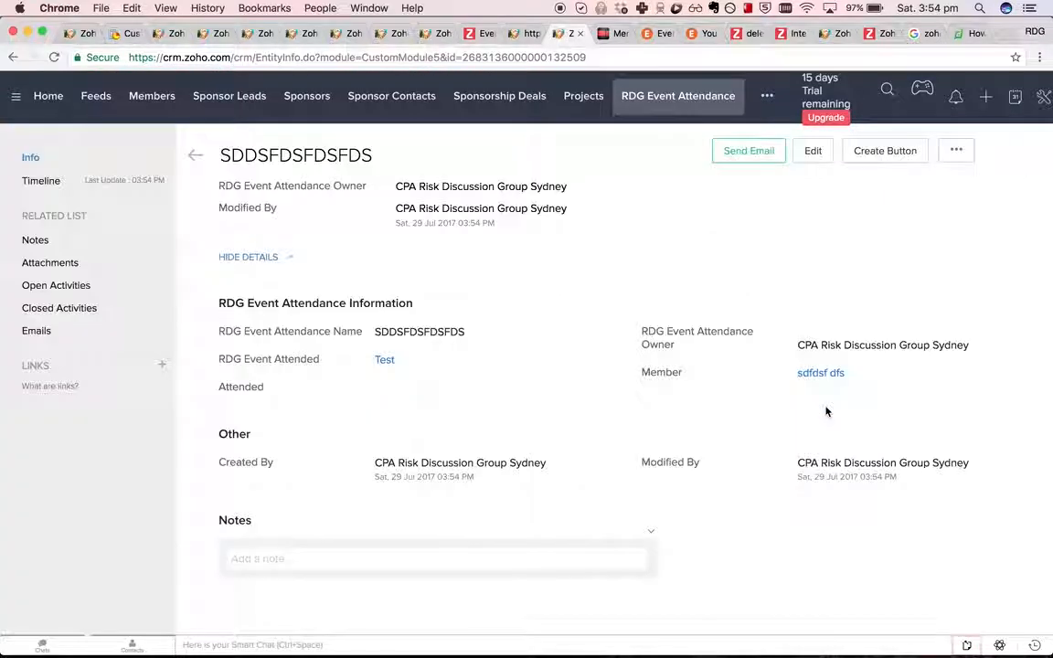
mouse_move(709, 445)
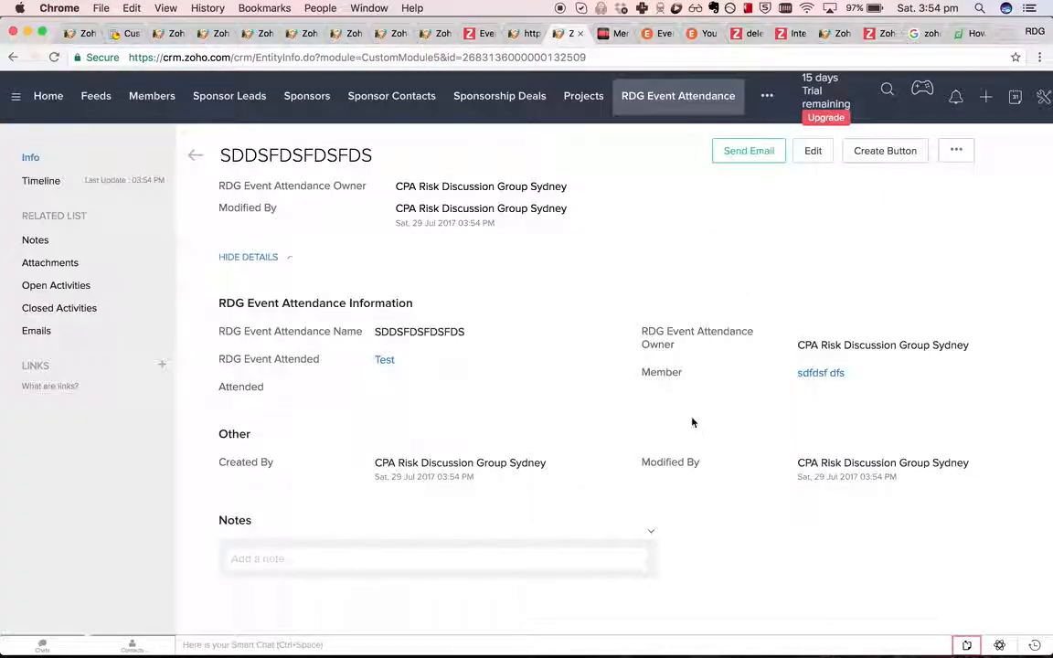
mouse_move(597, 257)
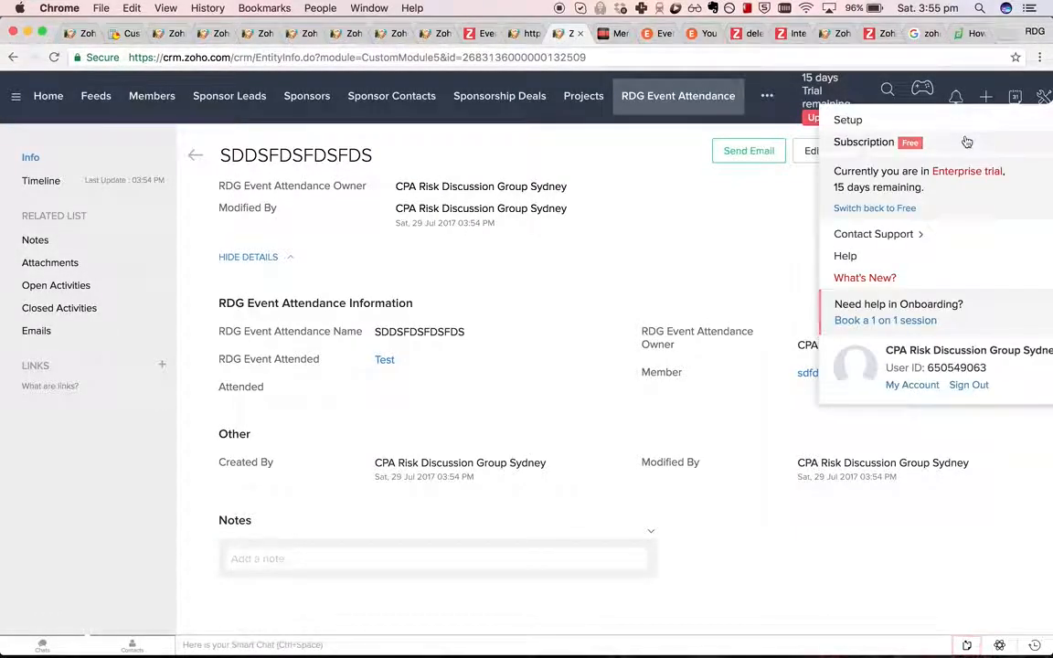
Step: From Setup, start a new workflow rule on the RDG Events module
click(847, 121)
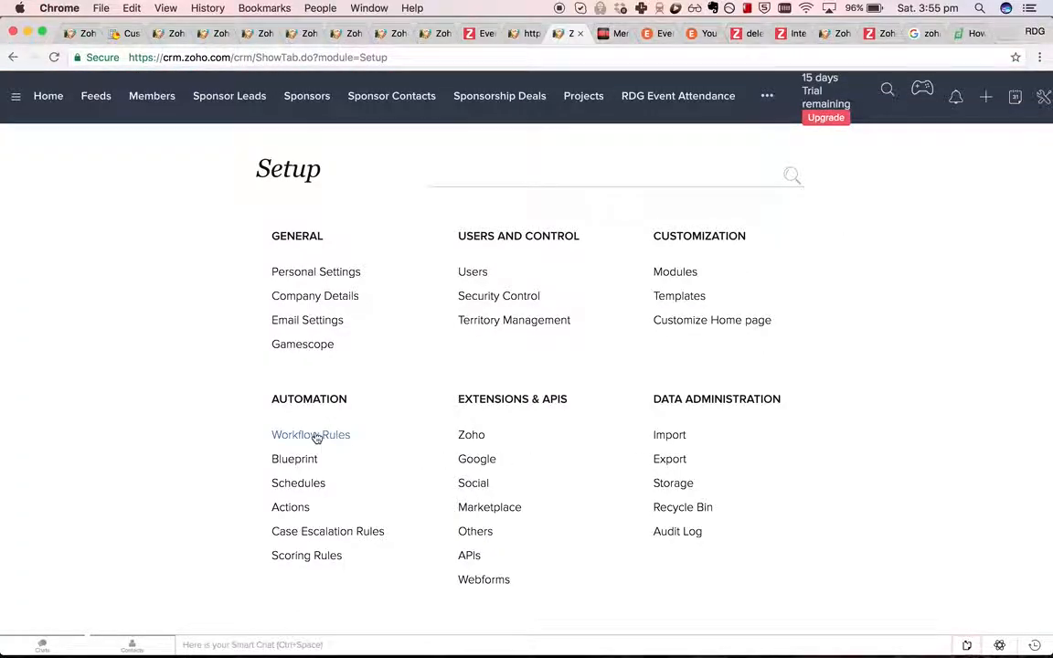
click(311, 435)
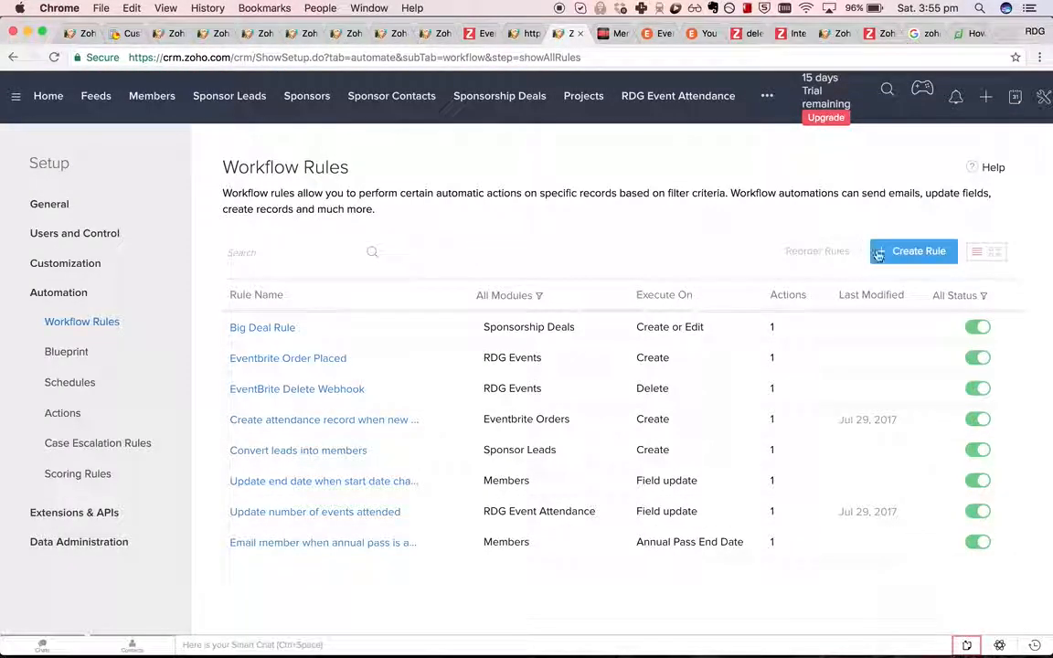
click(914, 250)
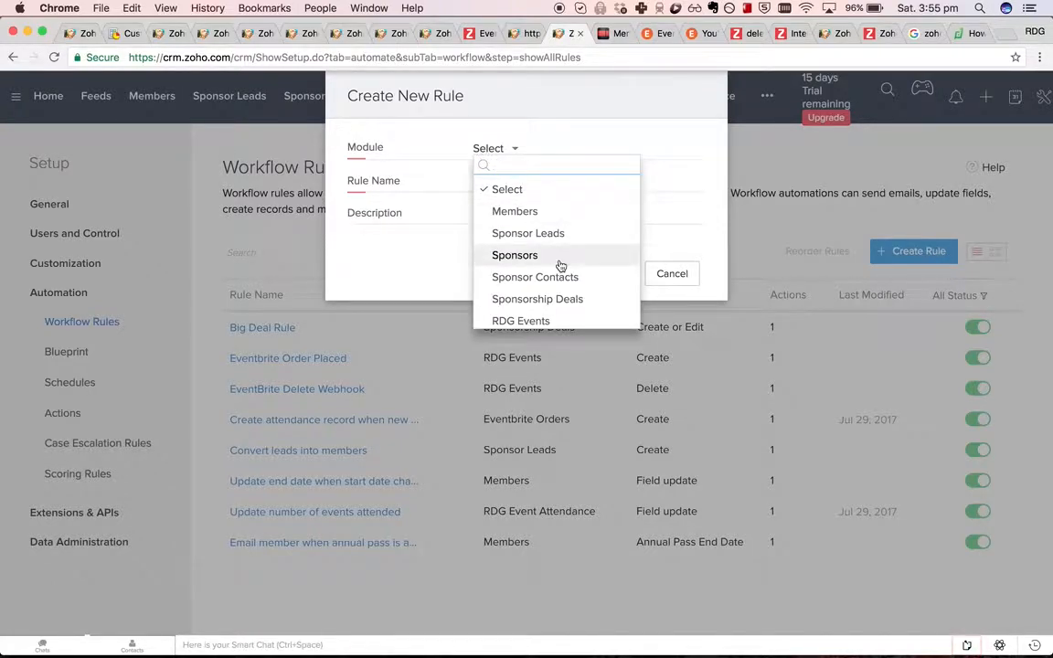
click(519, 322)
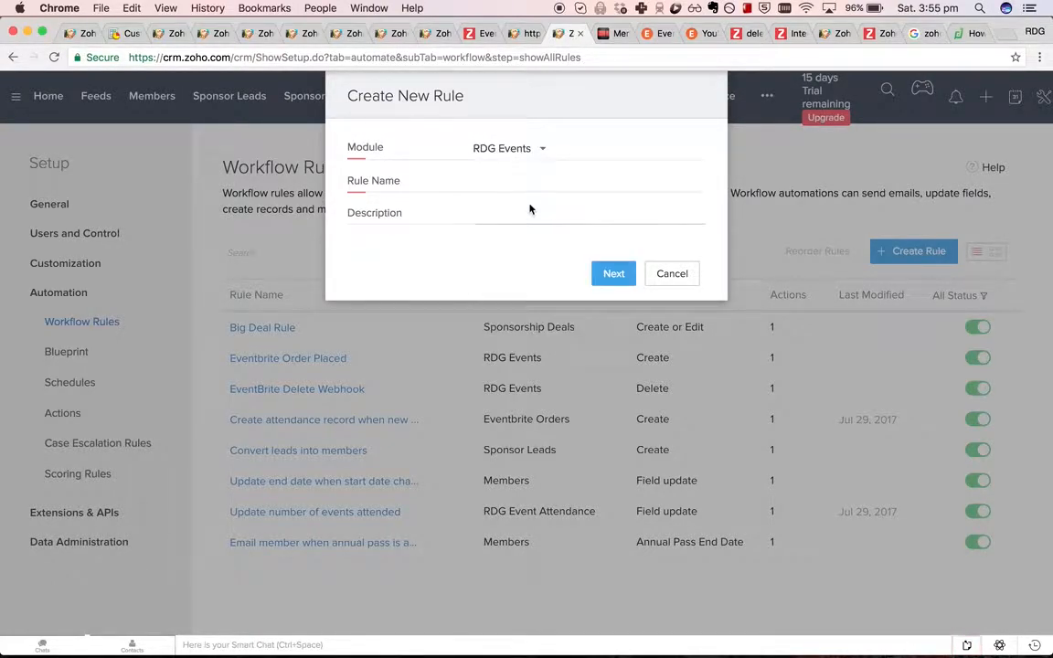
Step: Name the rule 'Email annual pass holders when event is on' and continue to its trigger
click(552, 181)
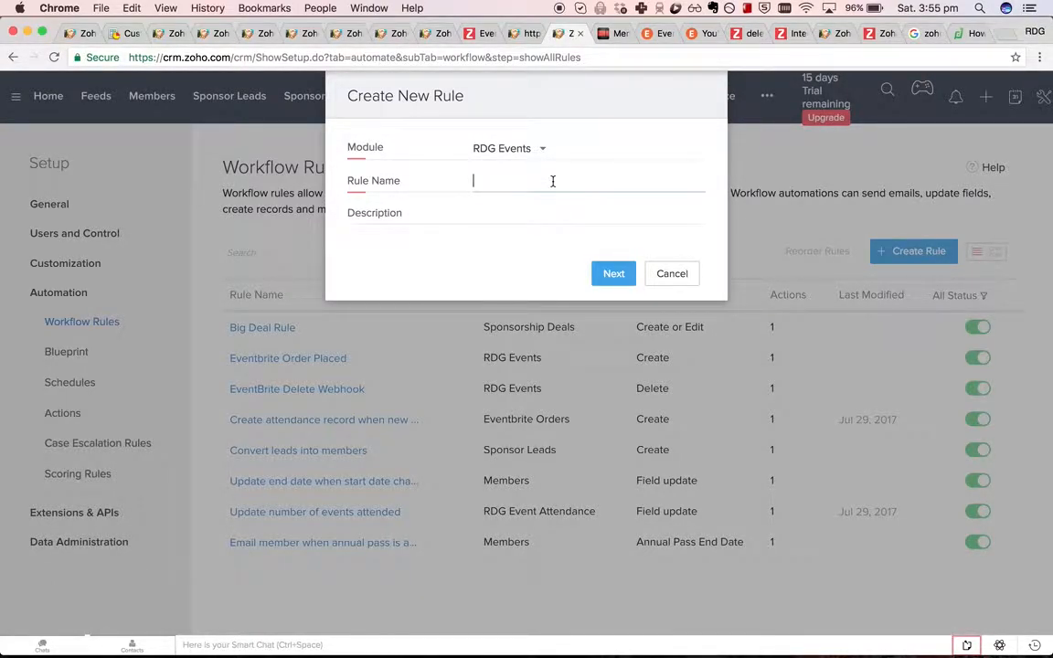
text(Email annual pa)
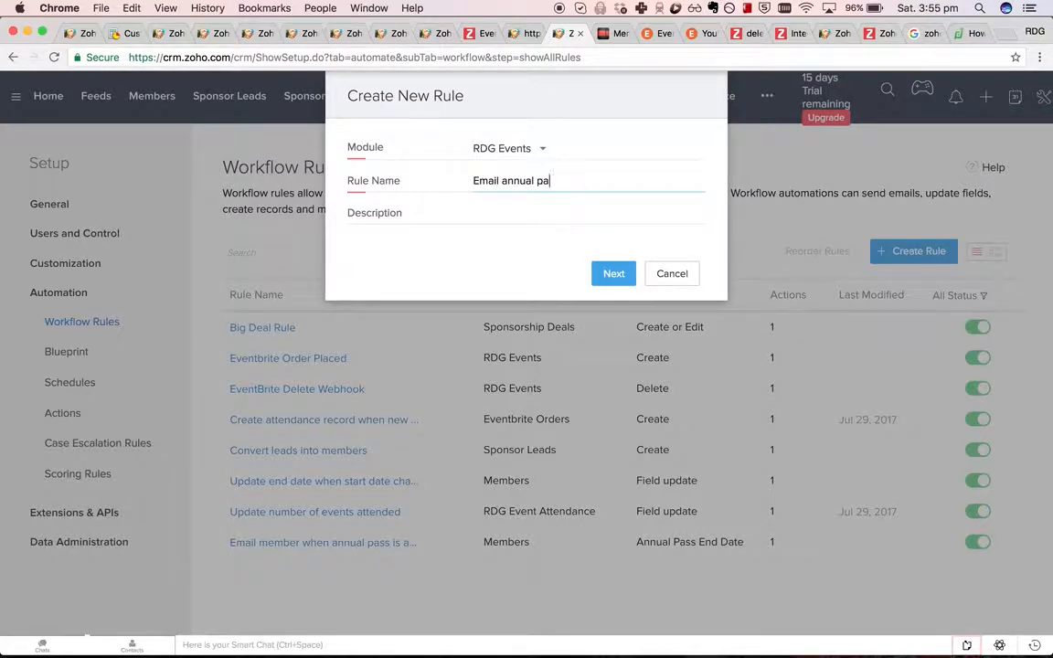
text(ss holders when event)
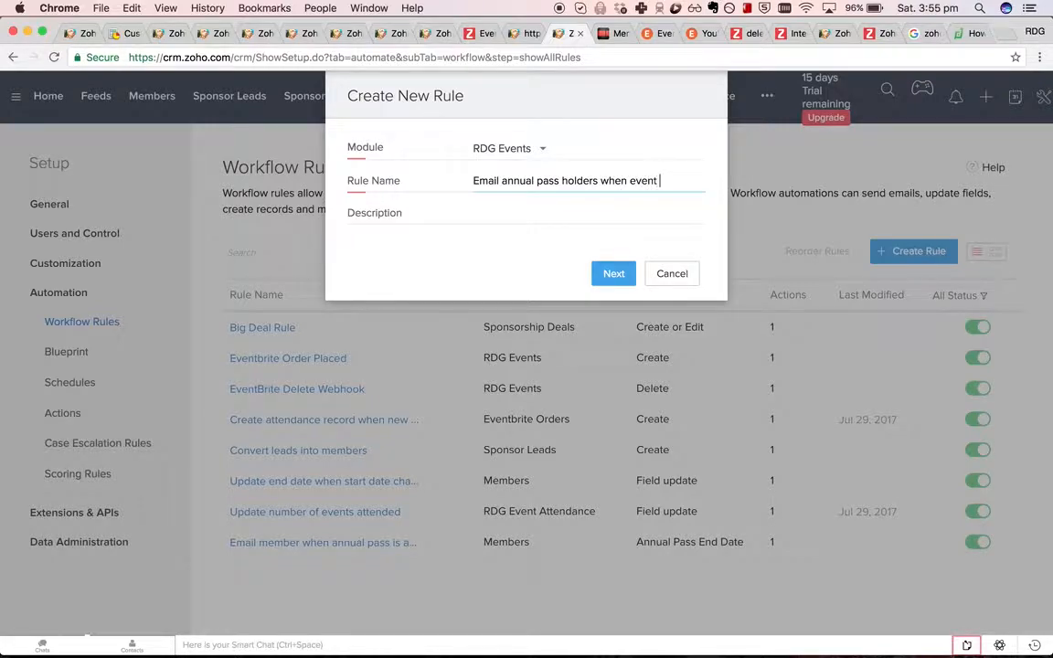
text(is on)
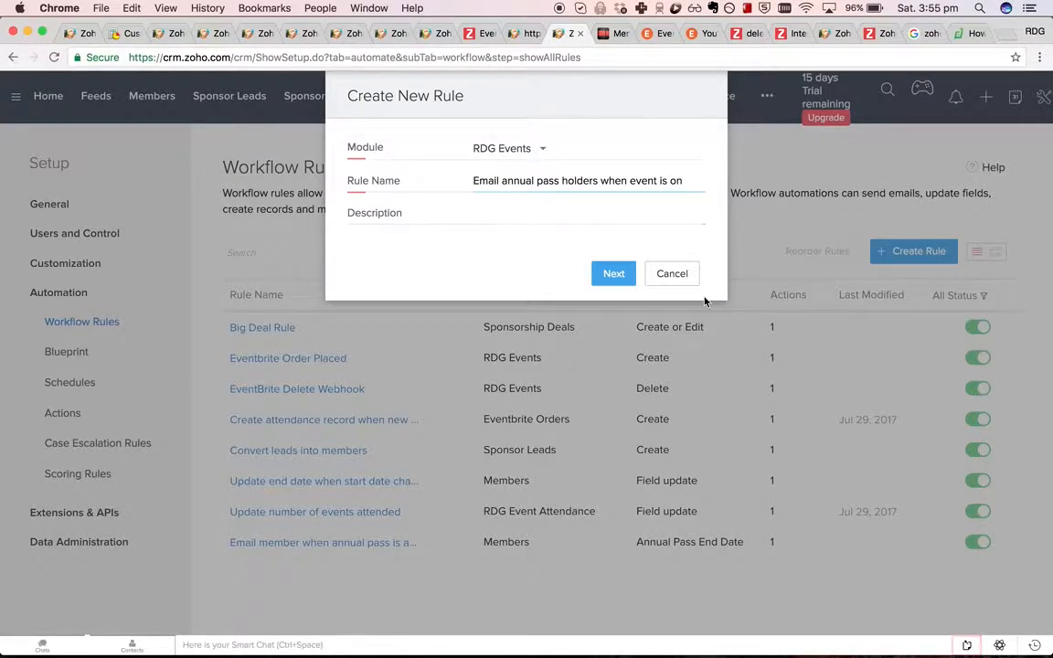
click(673, 274)
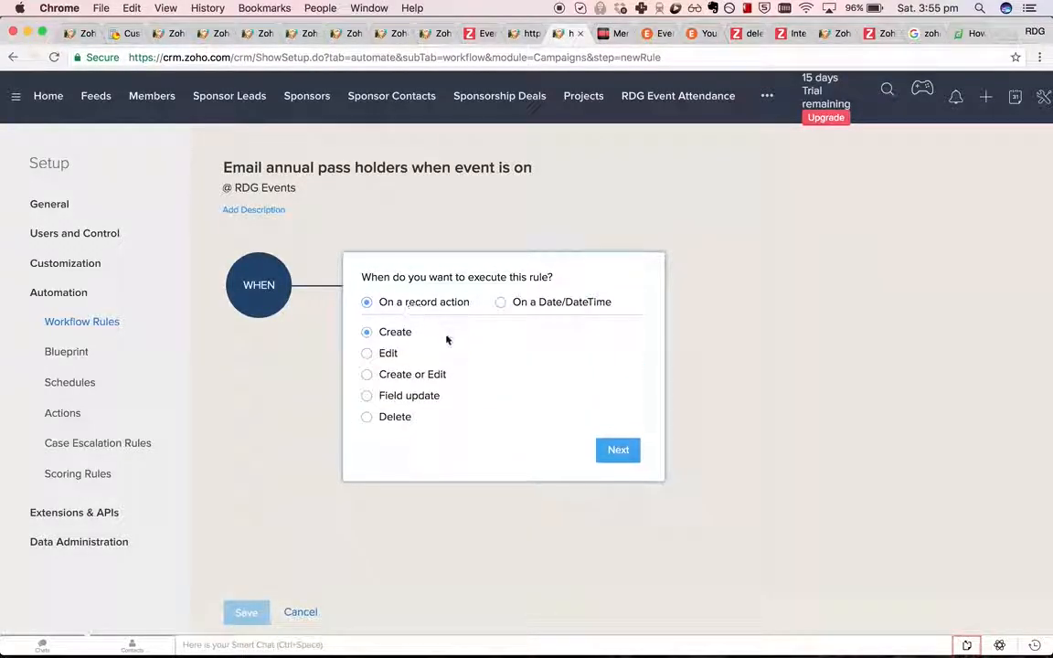
Step: Trigger the rule on record creation for all records, with a write-your-own custom function as instant action
click(618, 450)
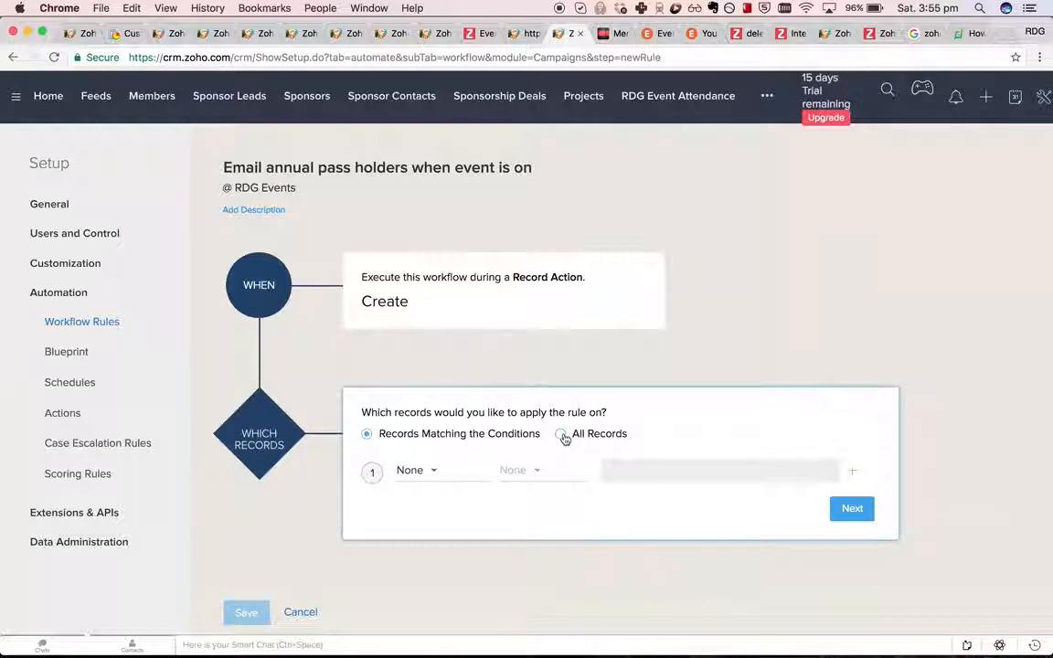
click(563, 436)
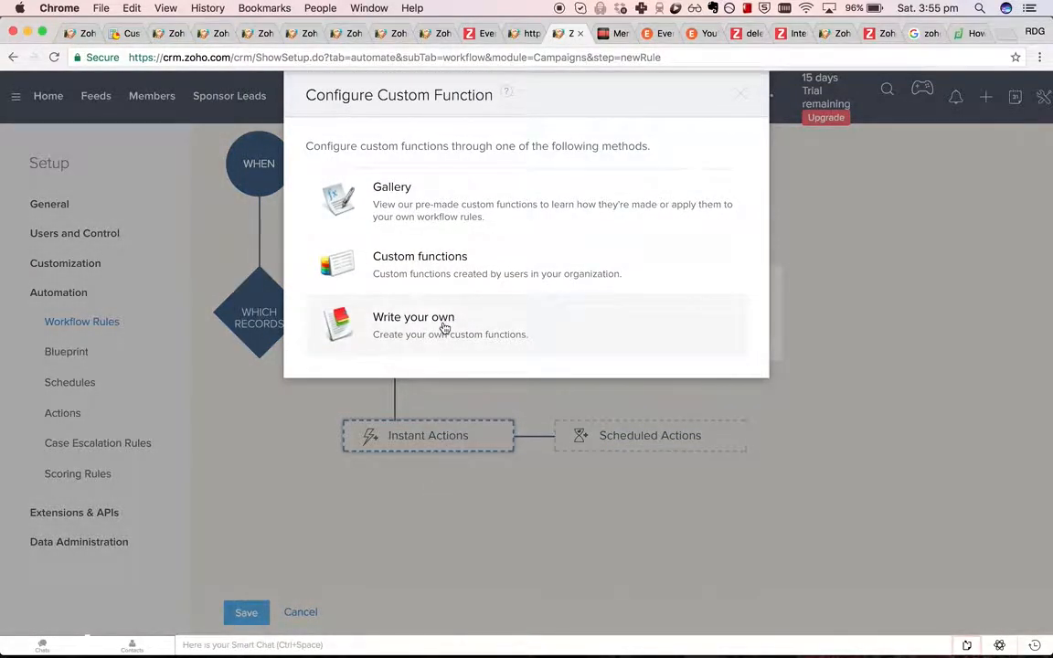
click(443, 325)
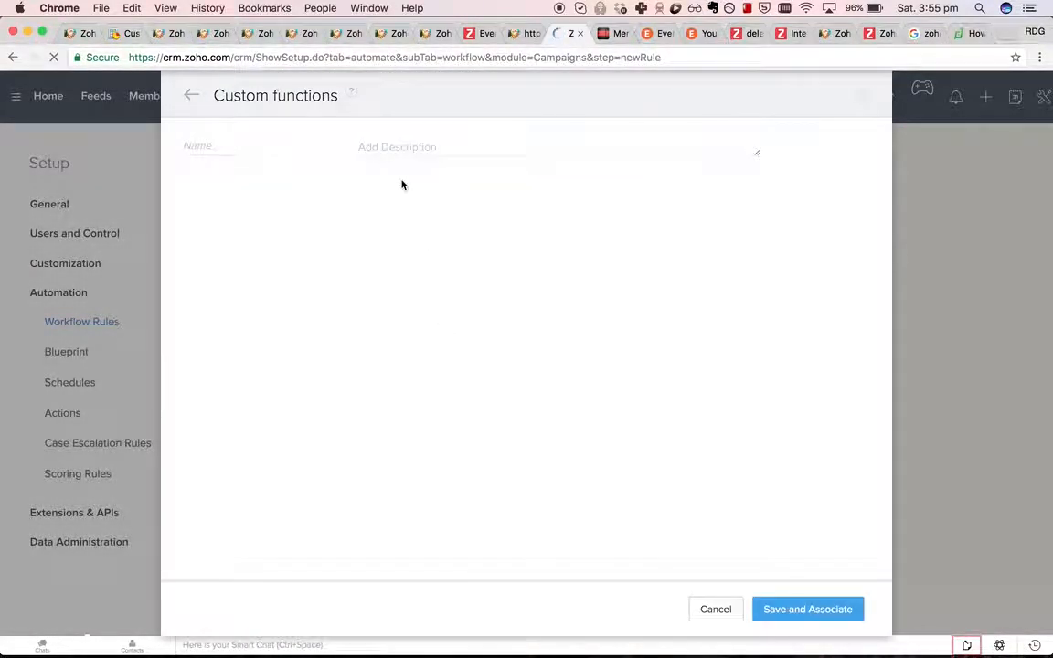
Step: Name the function email_annual_pass_holders with an event_id argument mapped to RDG Event Id
click(228, 146)
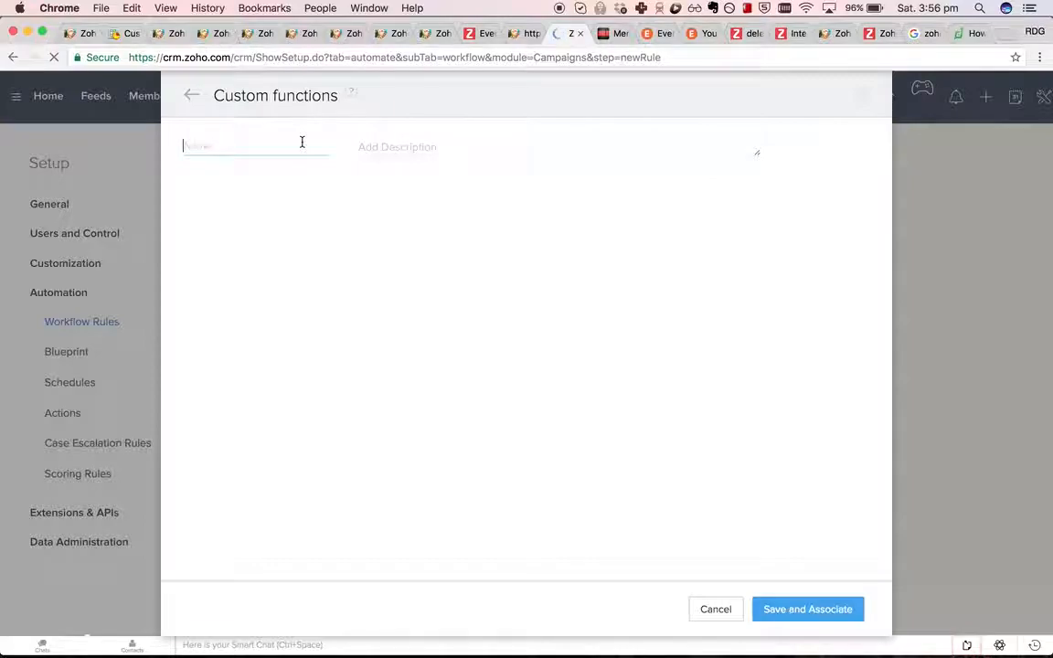
text(email annual pass holders)
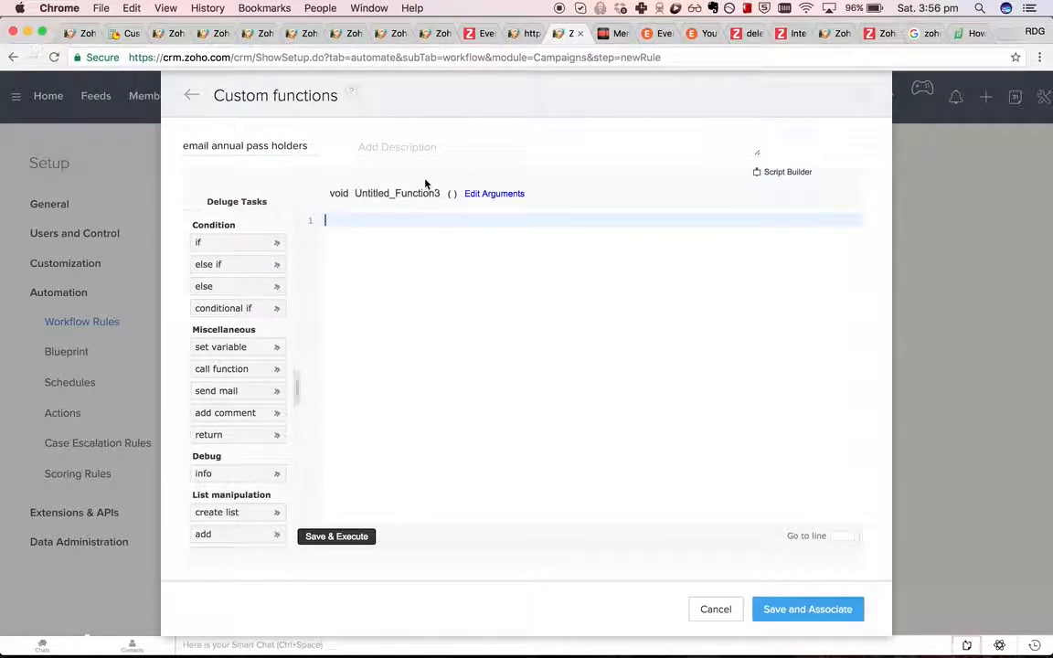
click(494, 194)
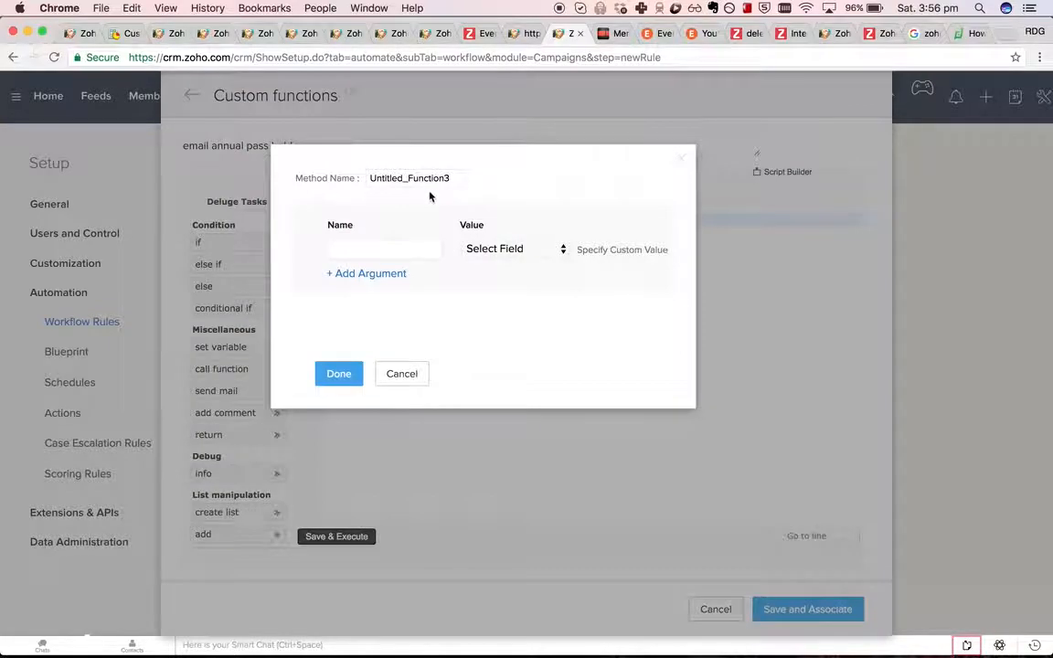
text(email_)
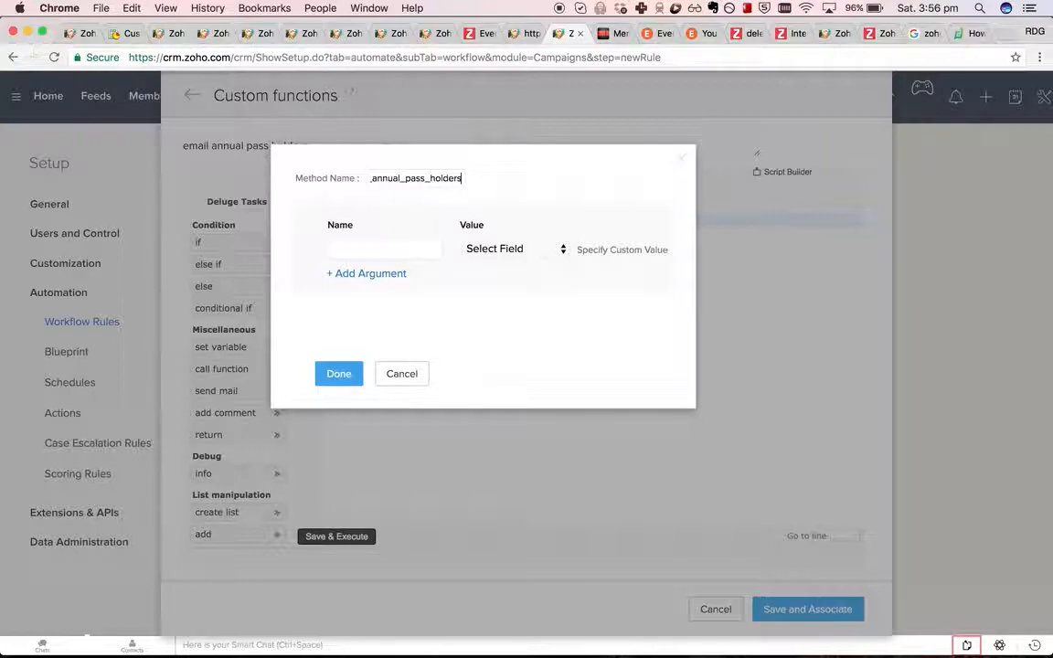
click(493, 248)
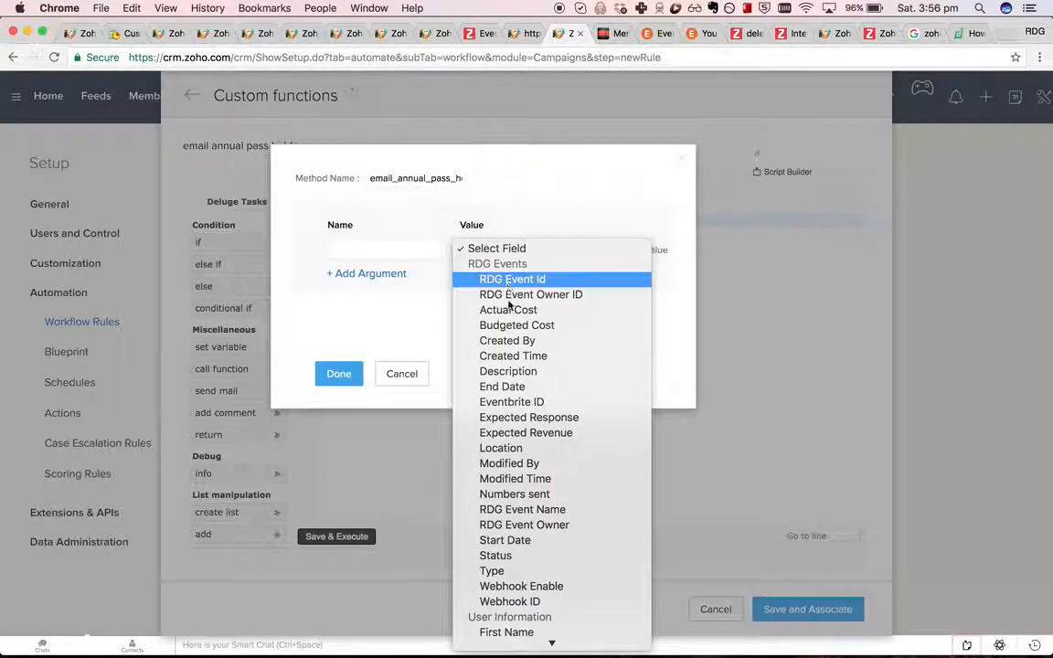
scroll(down, 3)
text(event_id)
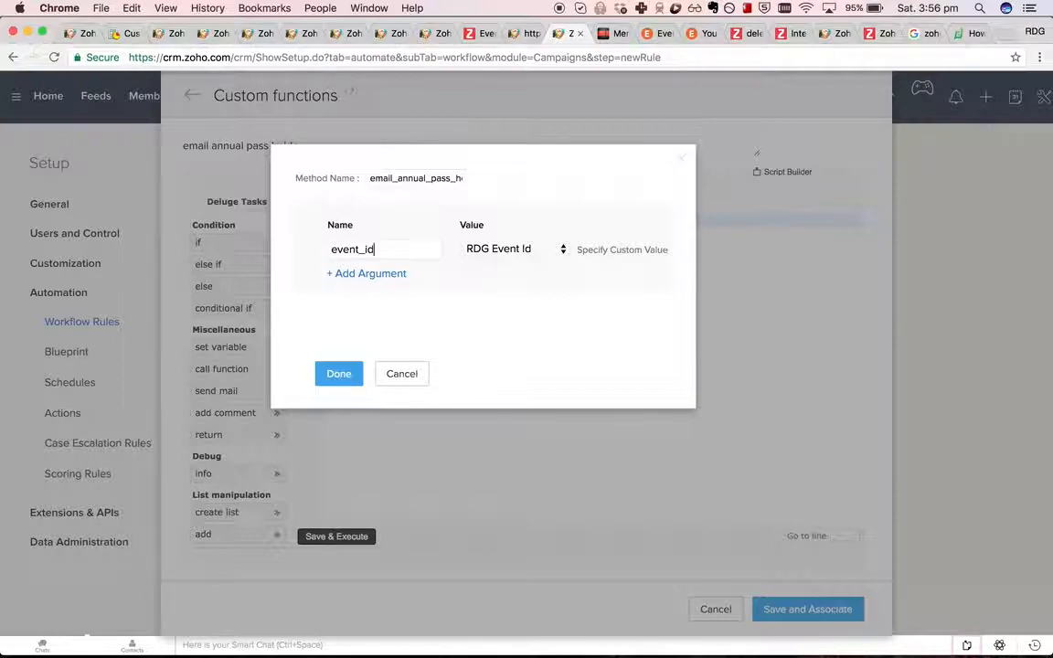
click(339, 373)
text(event_record = zoho)
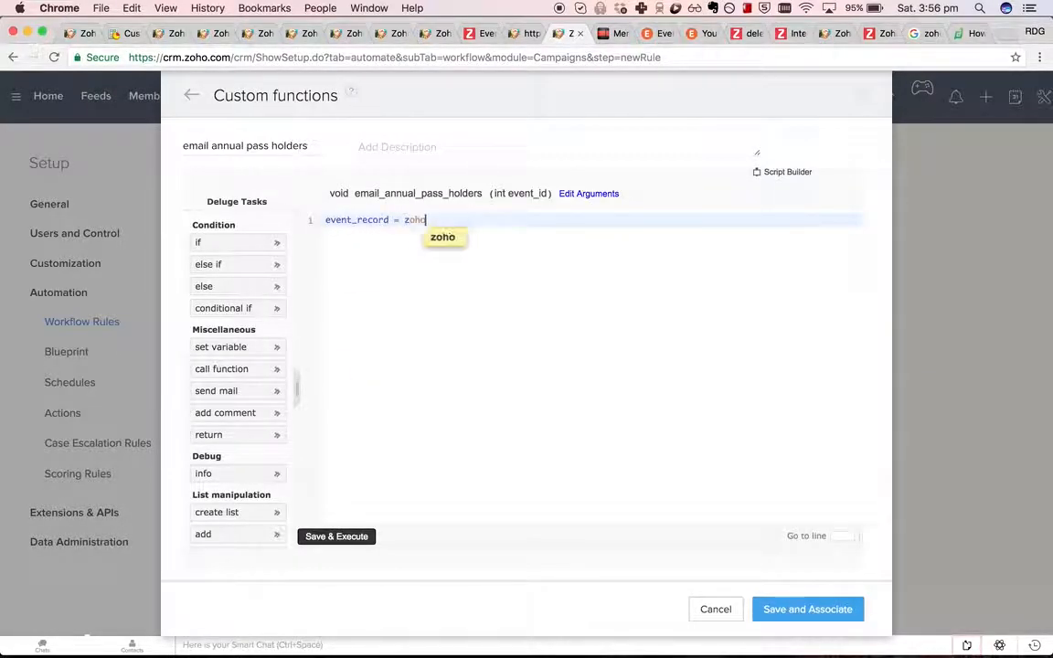
Step: Write event_record = zoho.crm.getRecordById("Campaigns", input.event_id) and begin the event_name line
text(.crm.getRecordById()
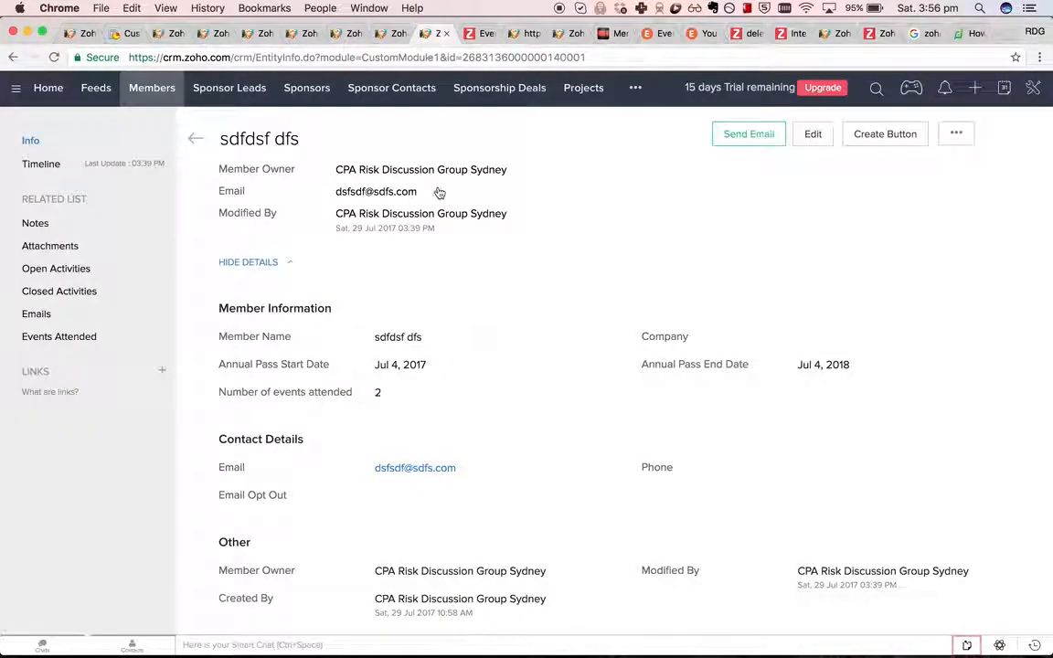
click(640, 88)
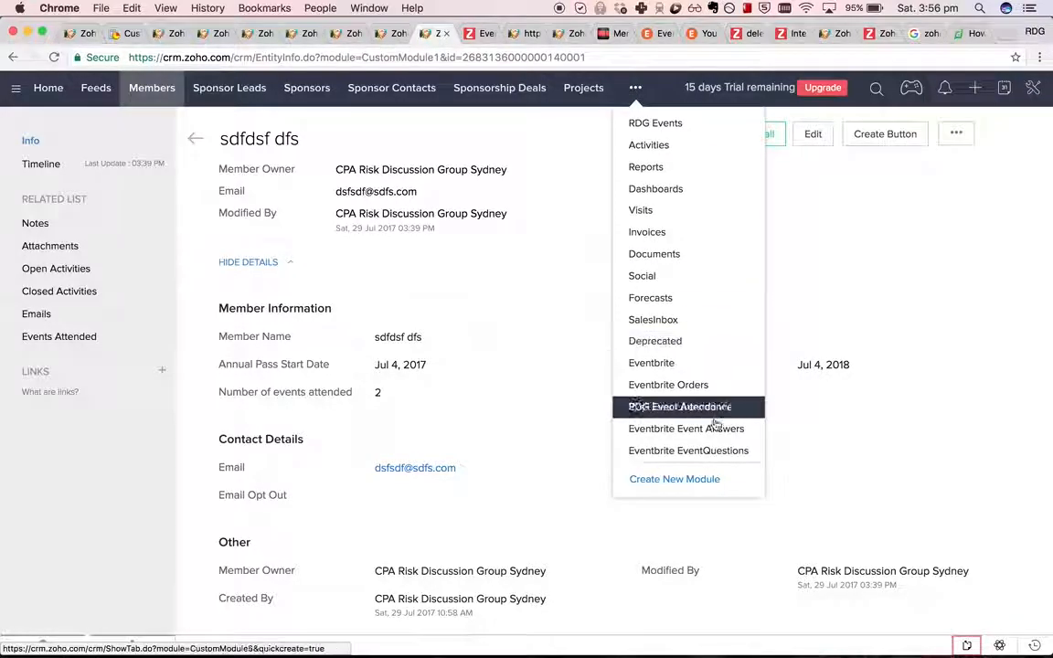
click(655, 123)
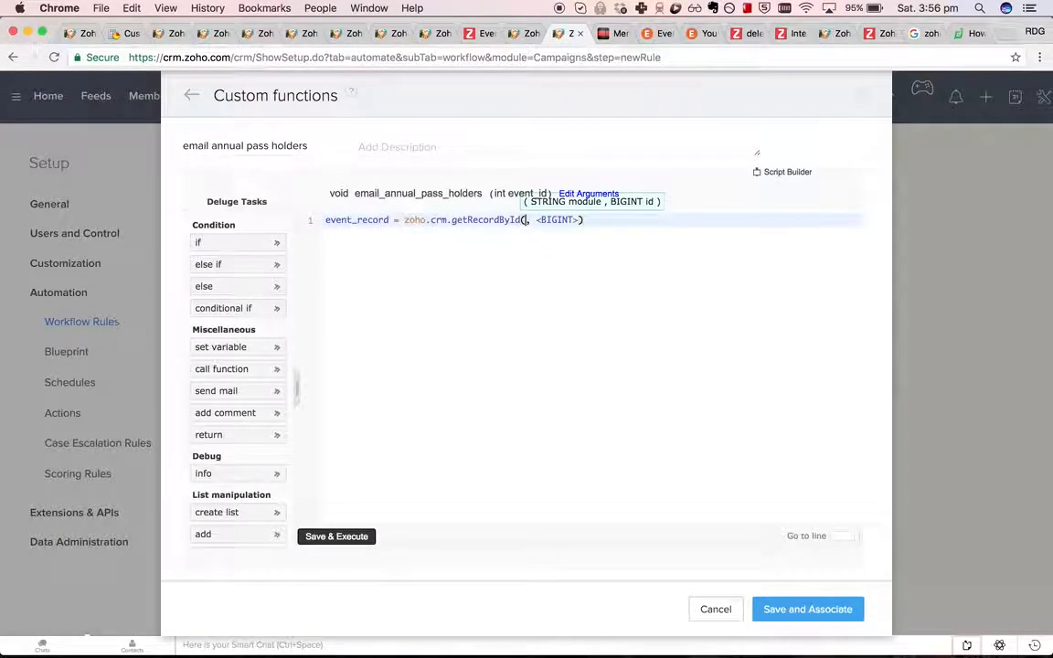
text(Campaigns")
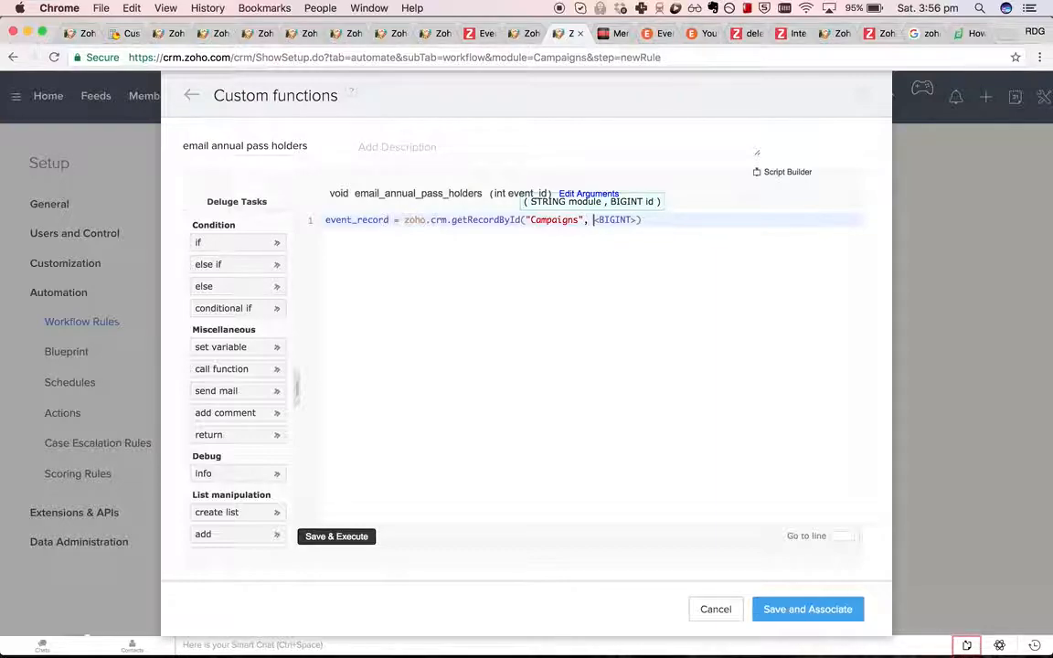
text(input.event_id)
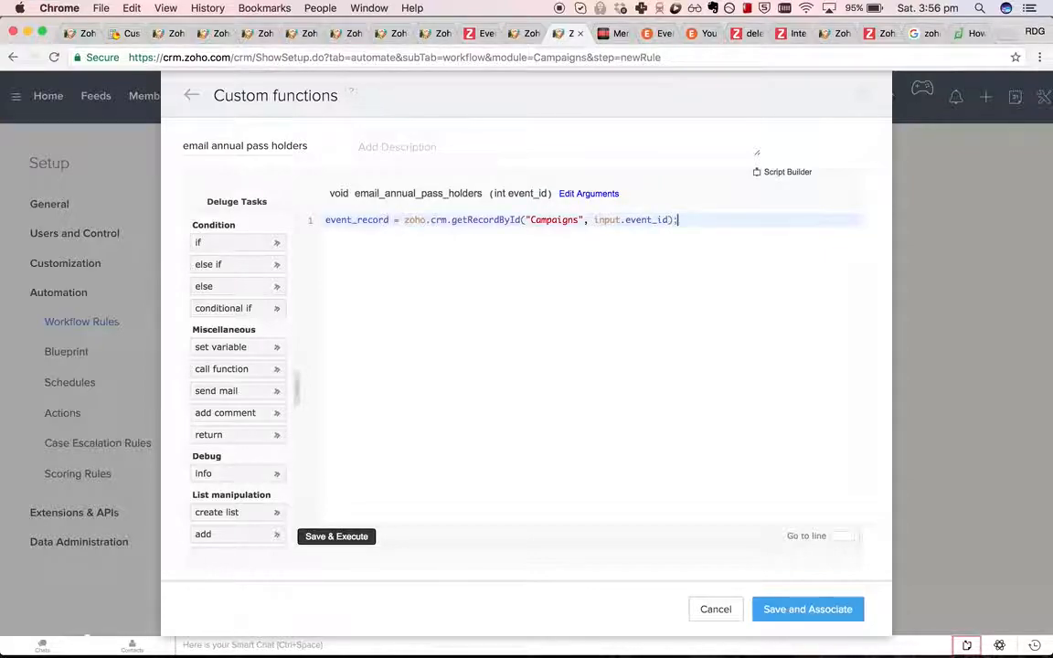
text(event.)
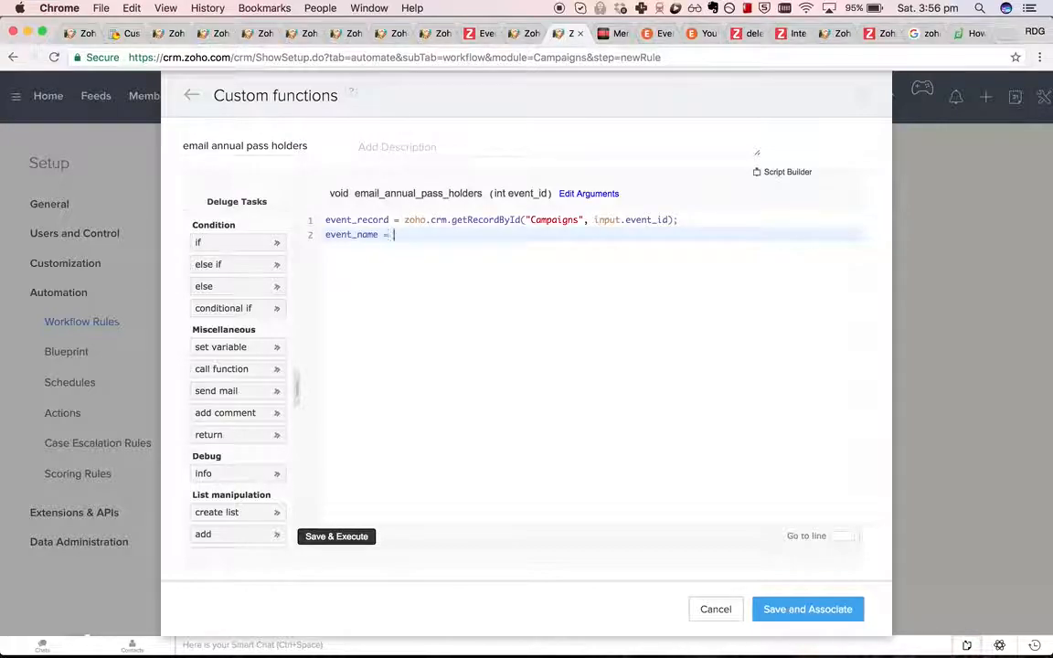
text(event_record.get())
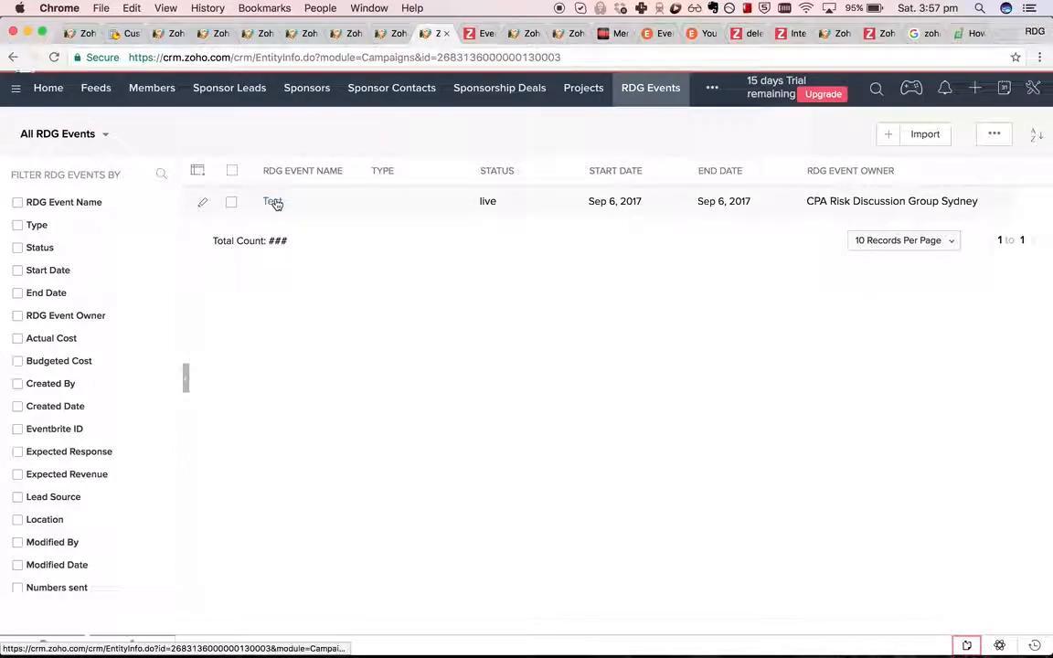
Step: Check the Test event's RDG Event Name field to finish event_name = event_record.get("Campaign Name")
click(271, 201)
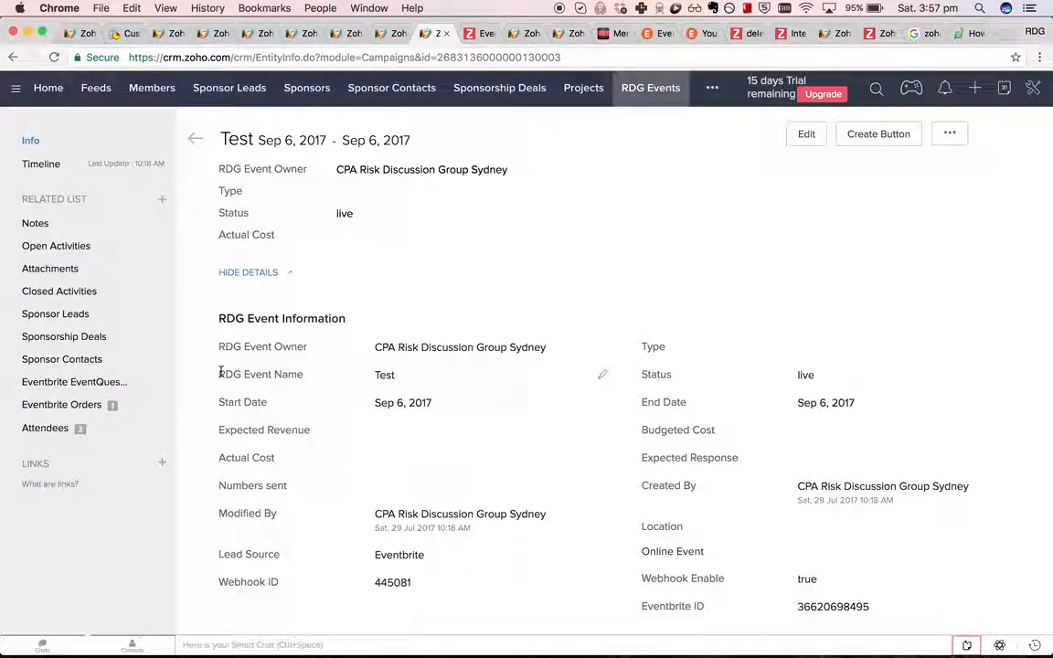
double_click(260, 373)
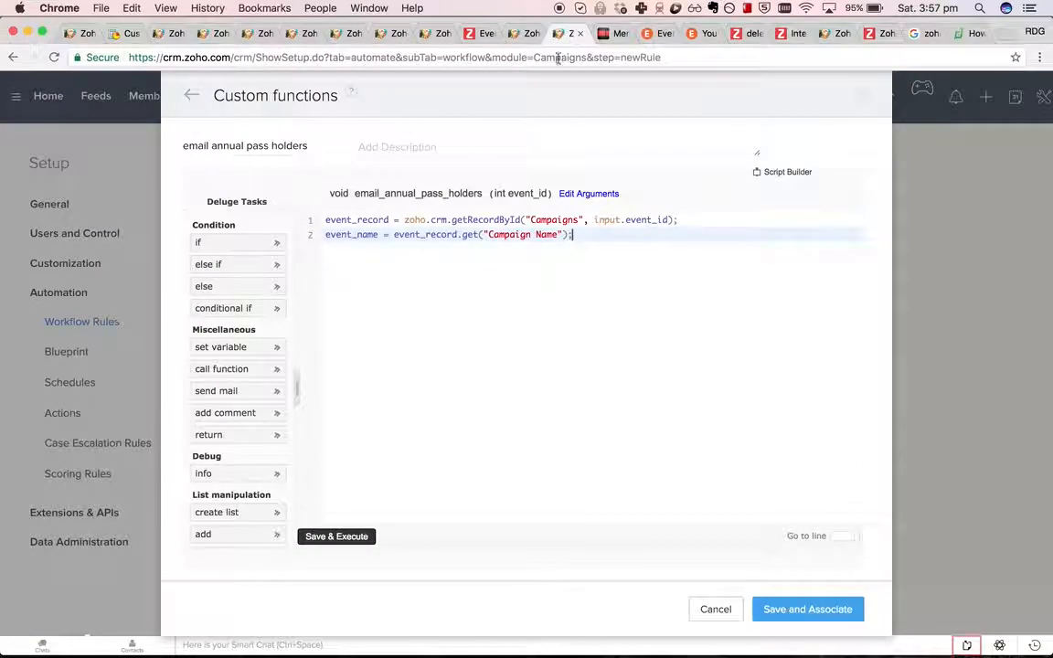
Step: Start a new Deluge statement assigning annual_pass_holders from a zoho.crm get call
double_click(508, 234)
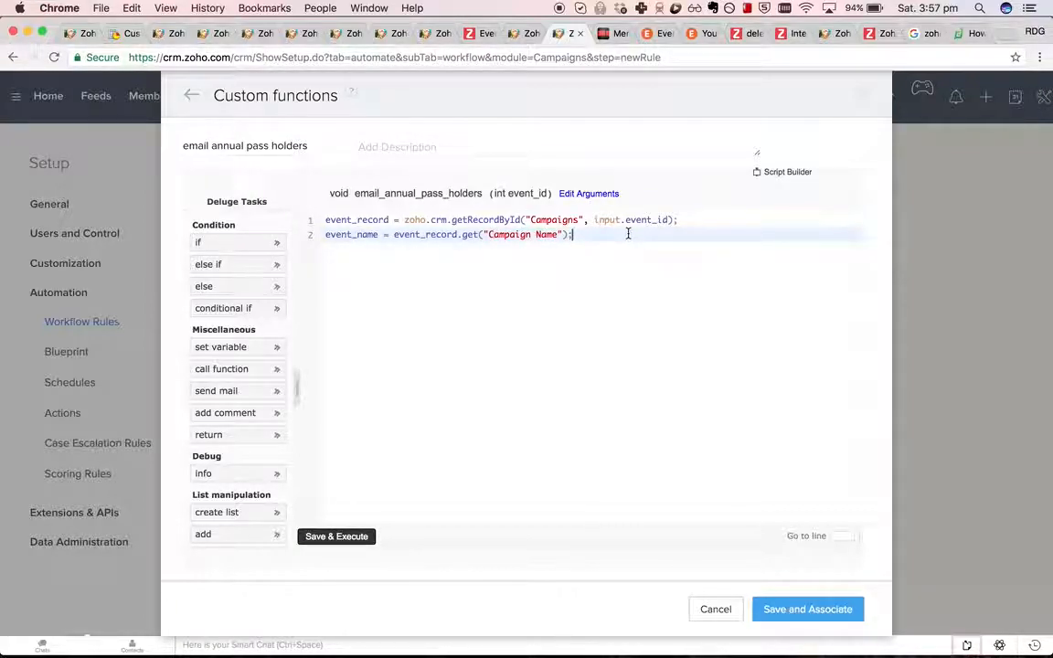
key(Enter)
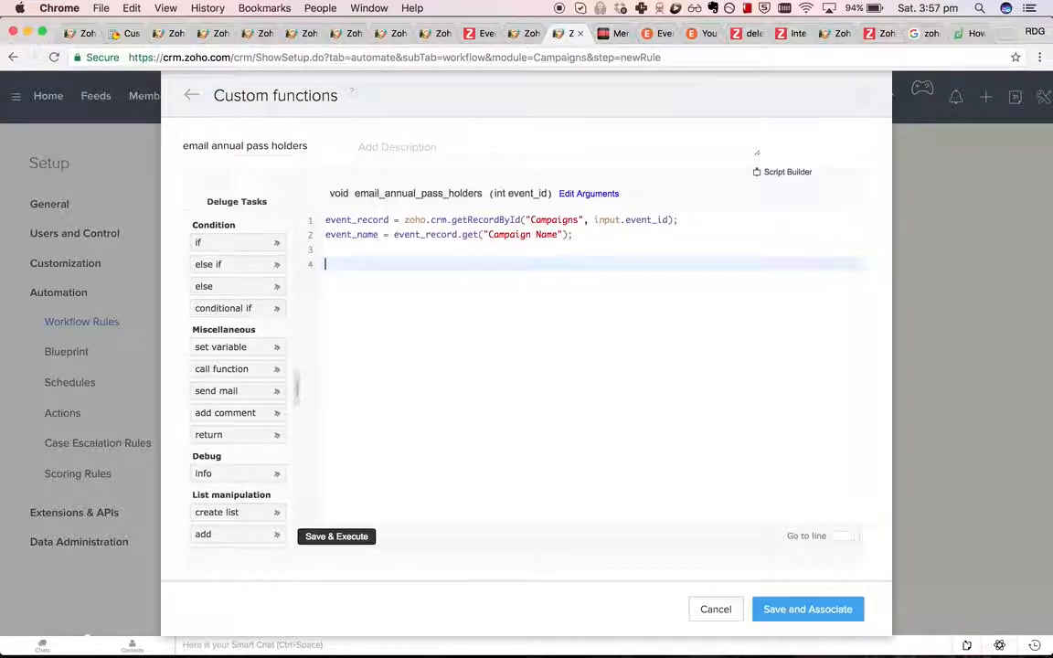
text(annual_pass.)
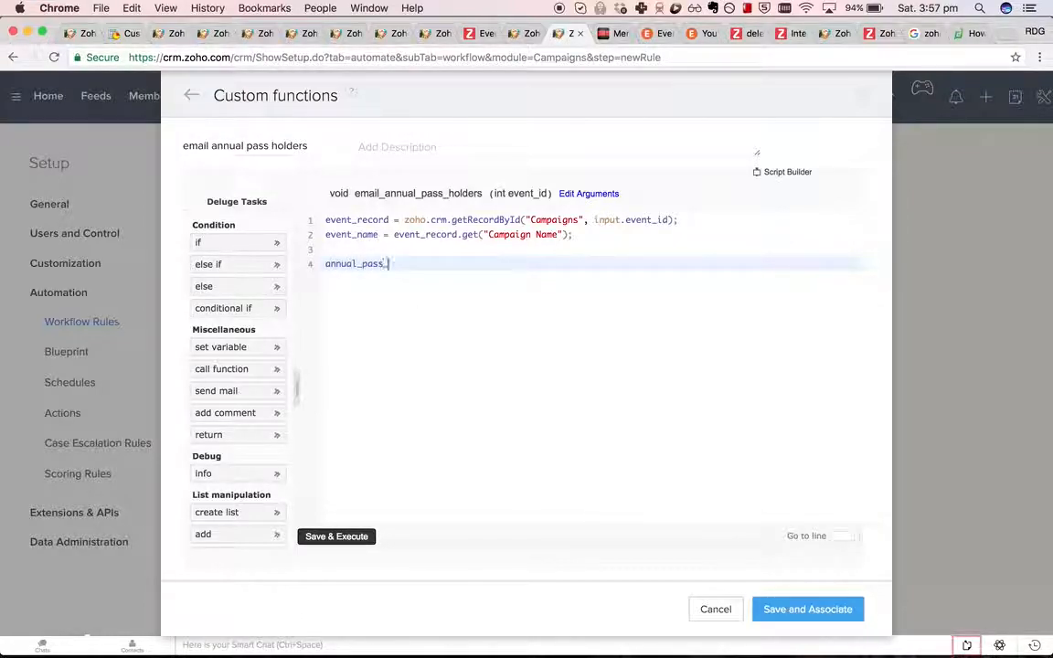
text(holders = zh)
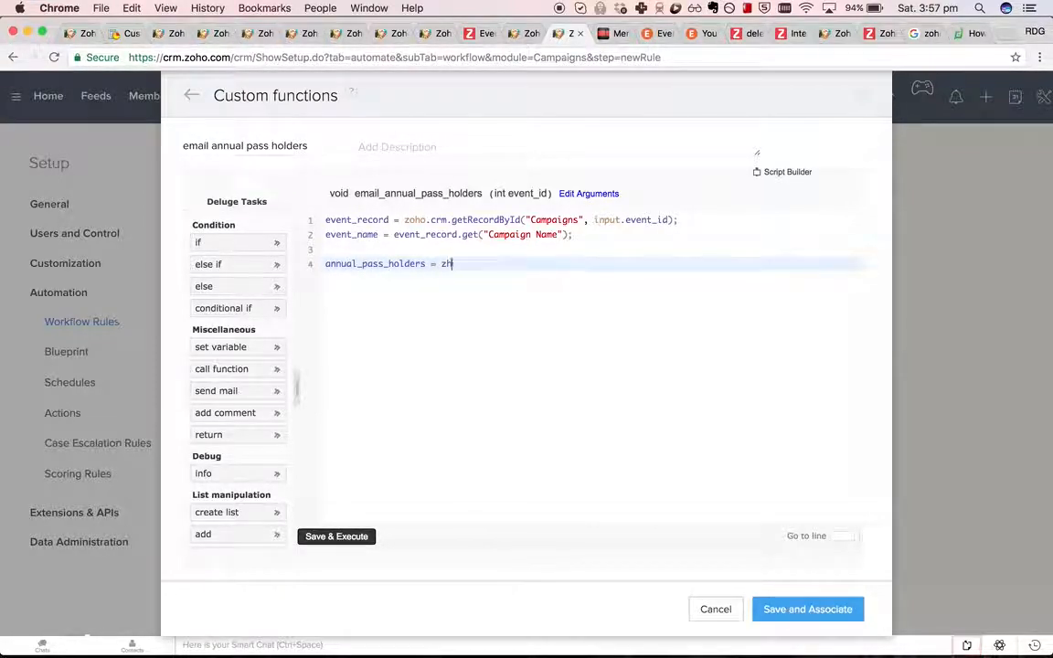
text(oho.crm.se)
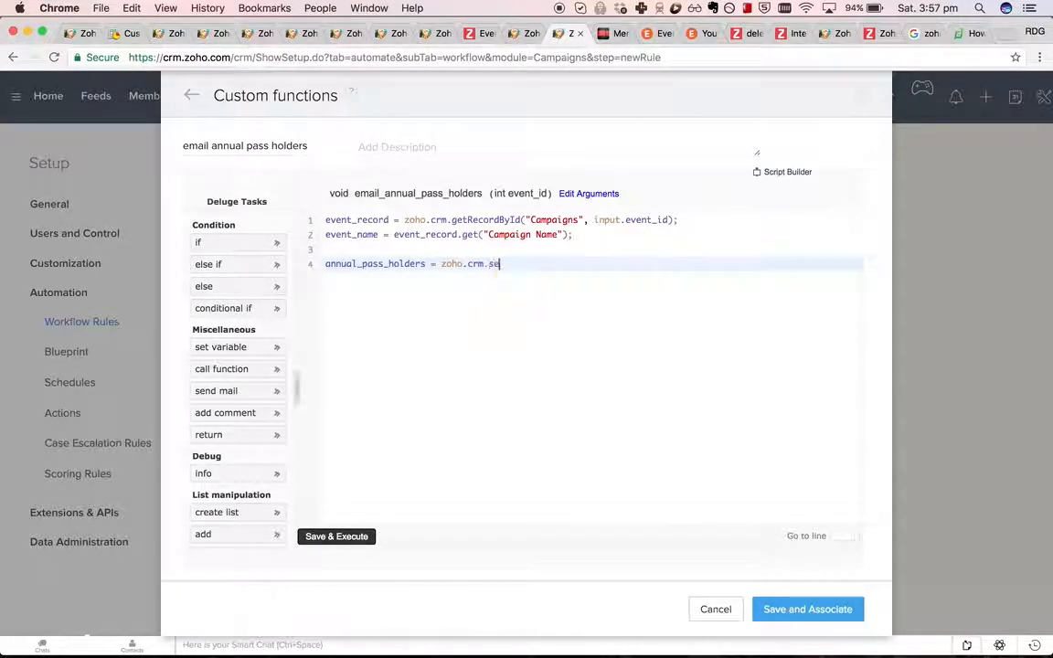
text(get)
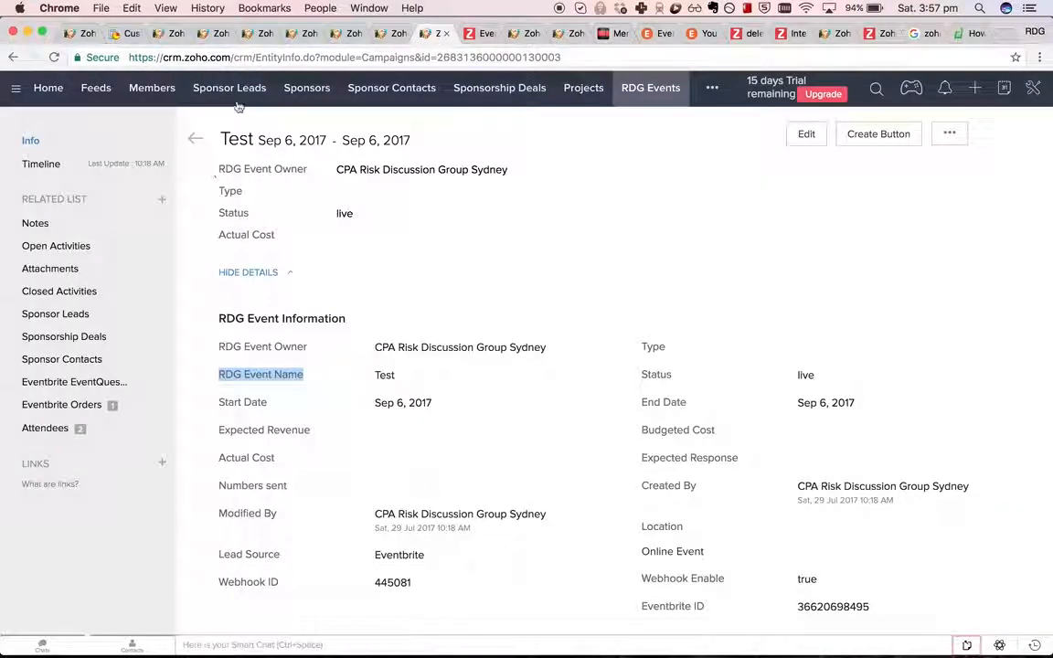
Step: Switch to the Members module to view the All Members list
click(152, 88)
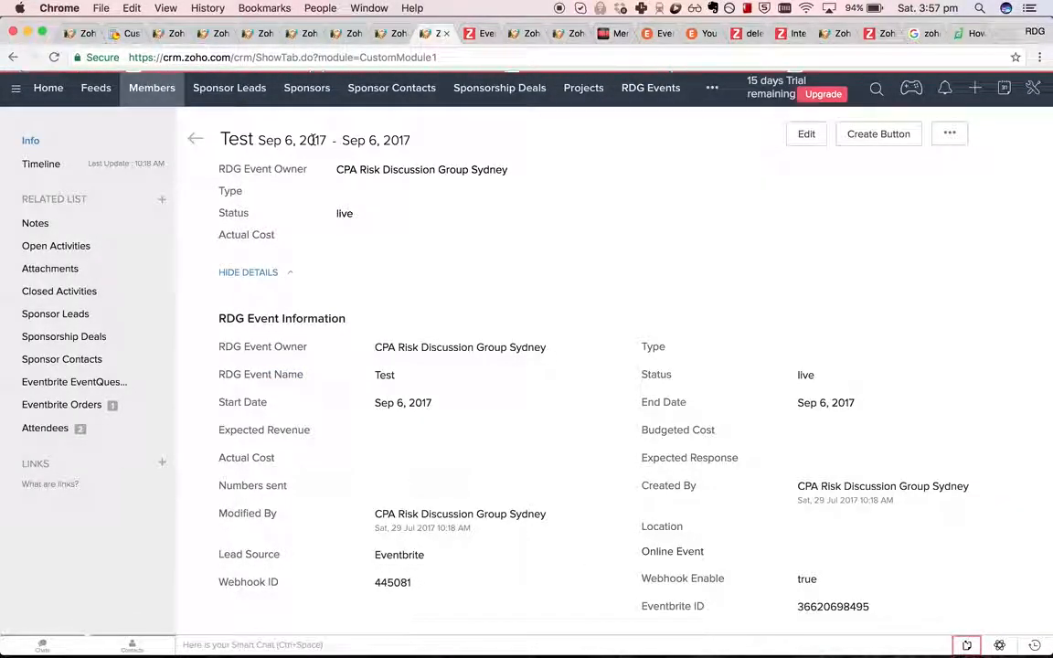
click(194, 139)
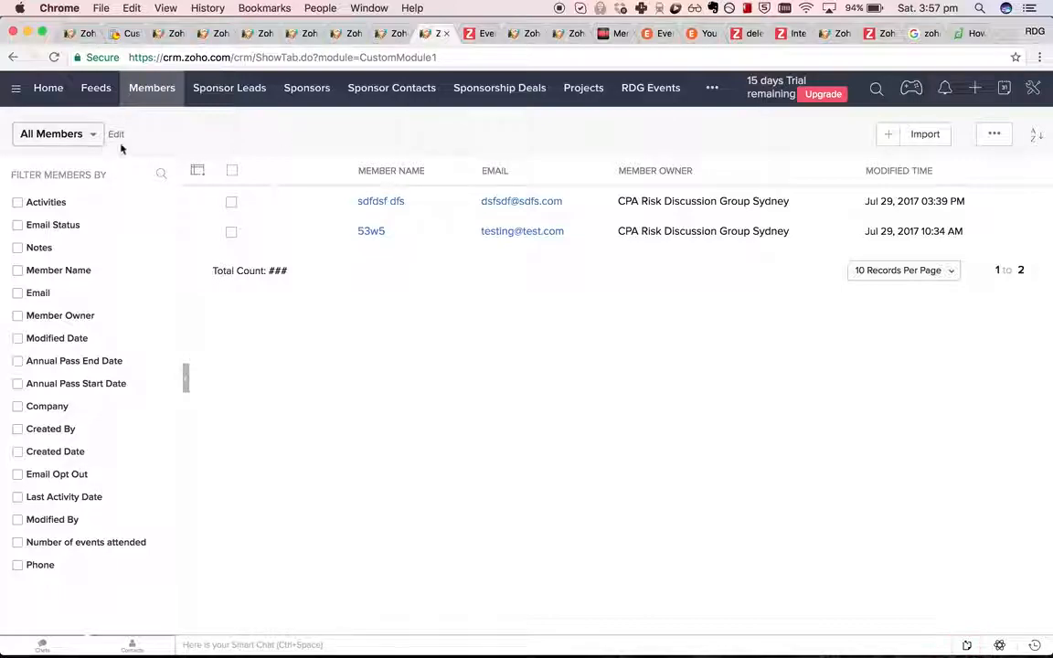
Step: Start a new member view named 'Members that hold'
click(57, 135)
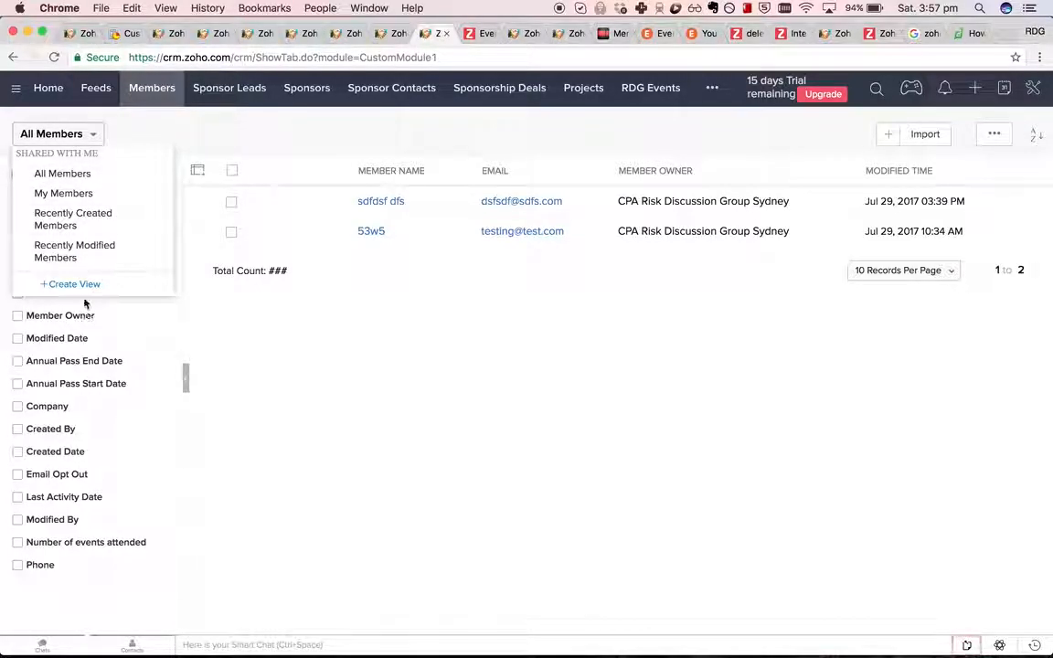
click(73, 284)
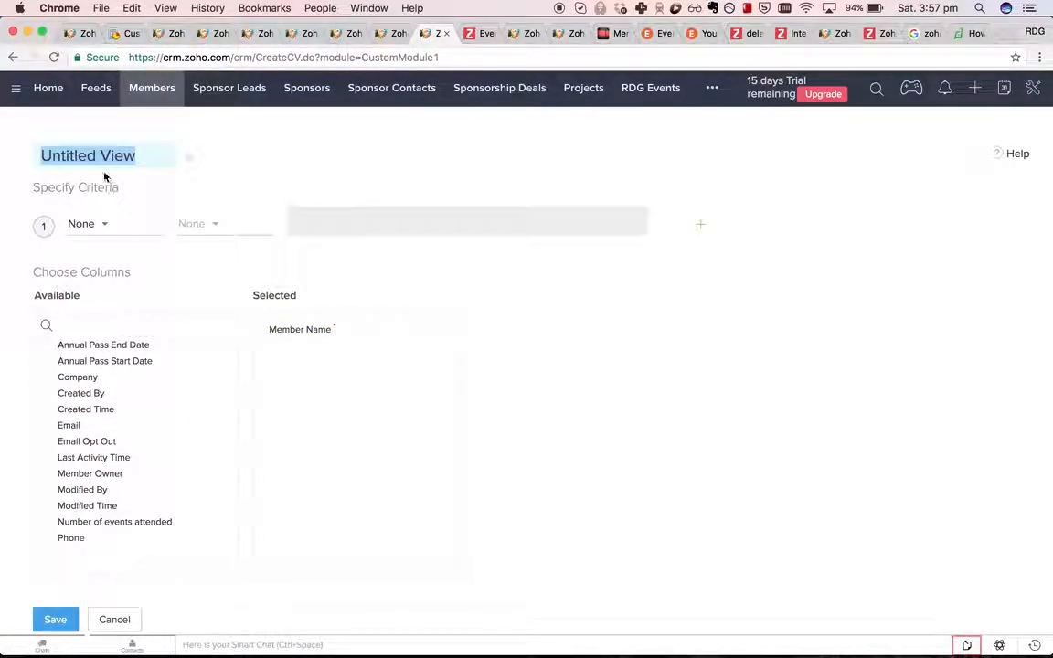
text(Members that hold)
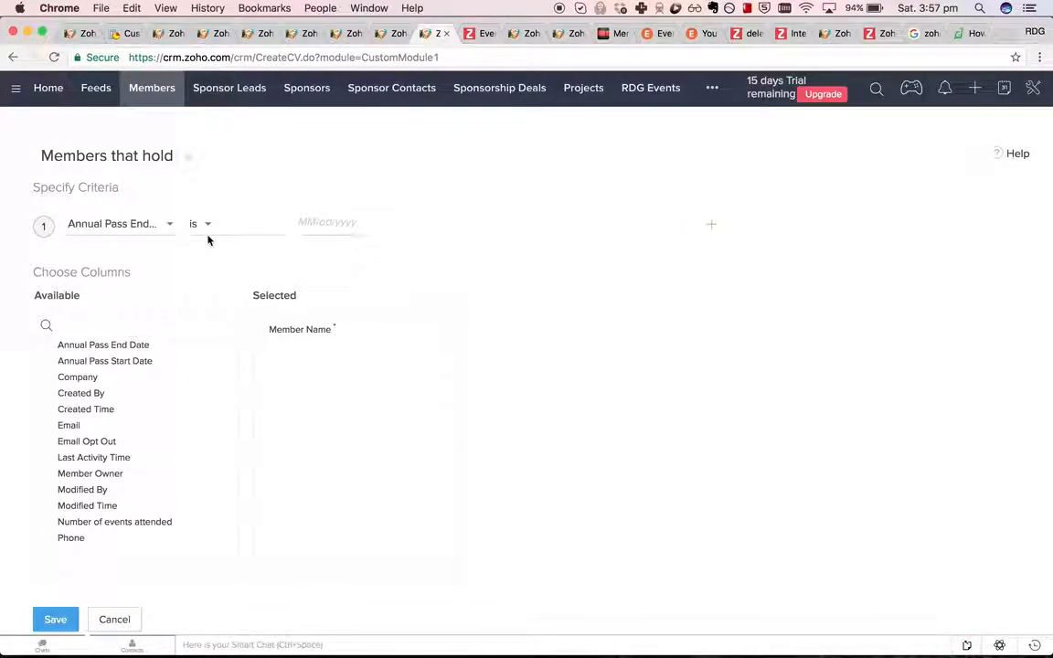
Step: Set the criterion to Annual Pass End Date, Due in Days greater than 0
click(223, 223)
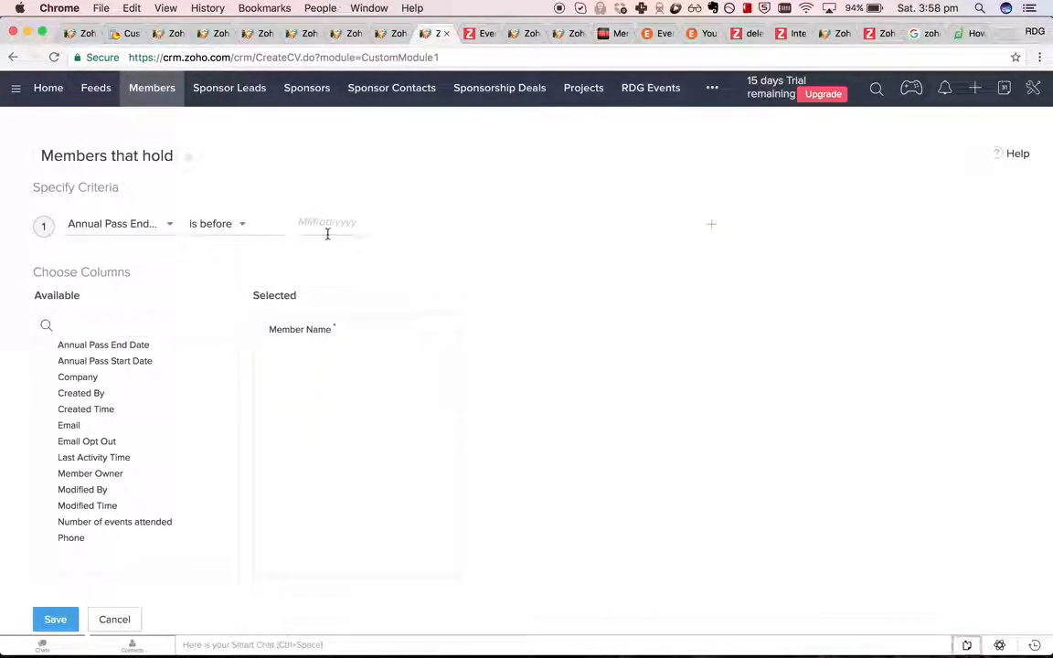
click(216, 223)
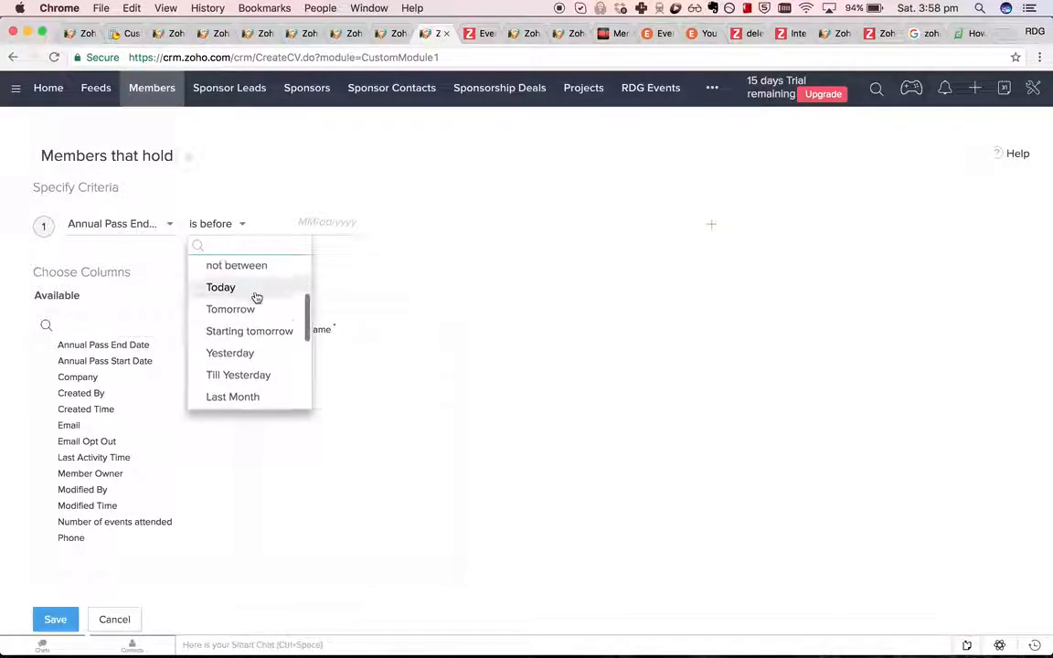
scroll(down, 3)
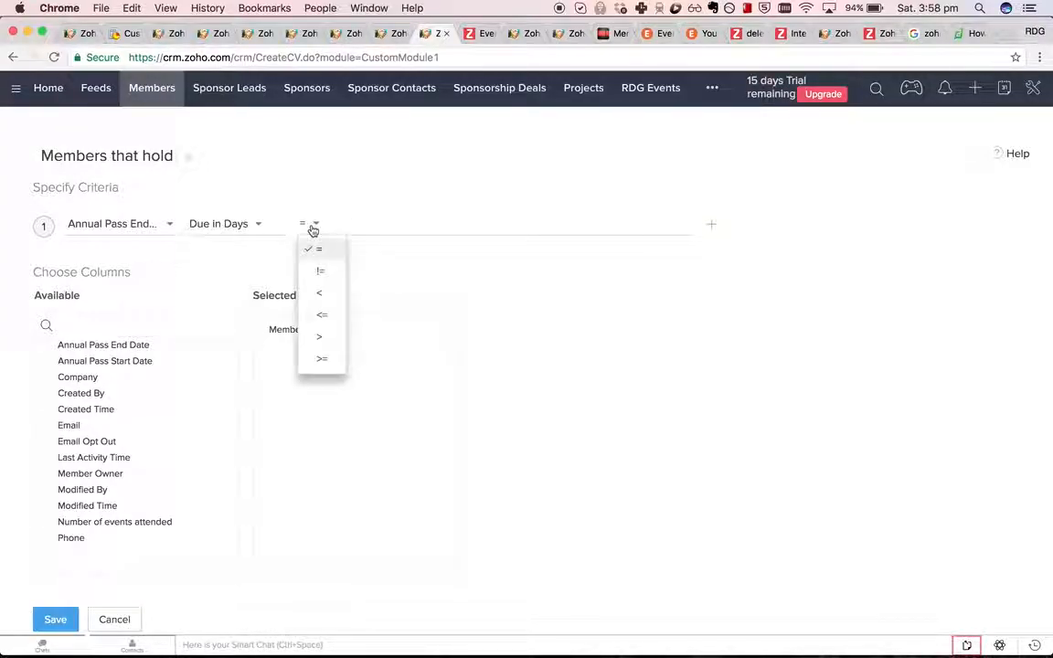
click(318, 336)
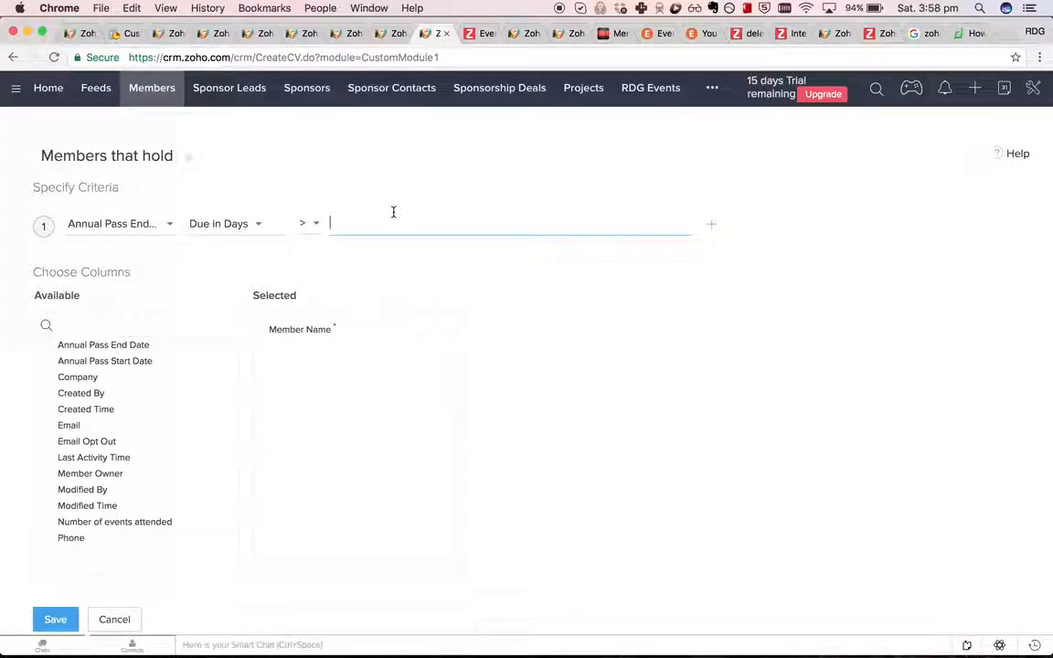
text(0)
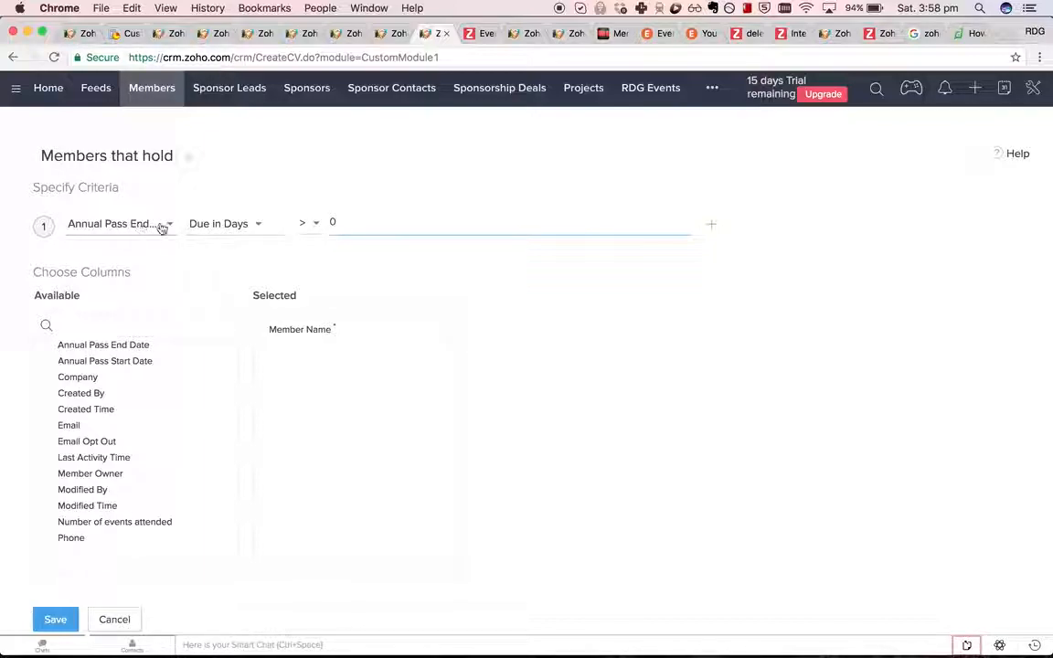
mouse_move(226, 223)
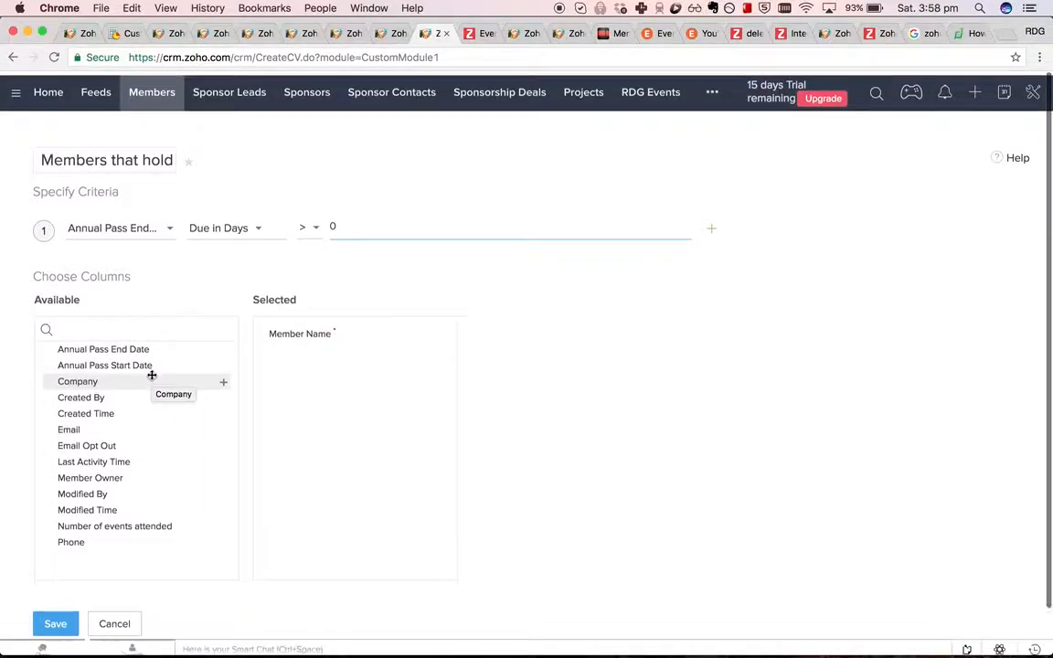
Step: Add Annual Pass Start Date and Company columns to the view and save it
scroll(down, 3)
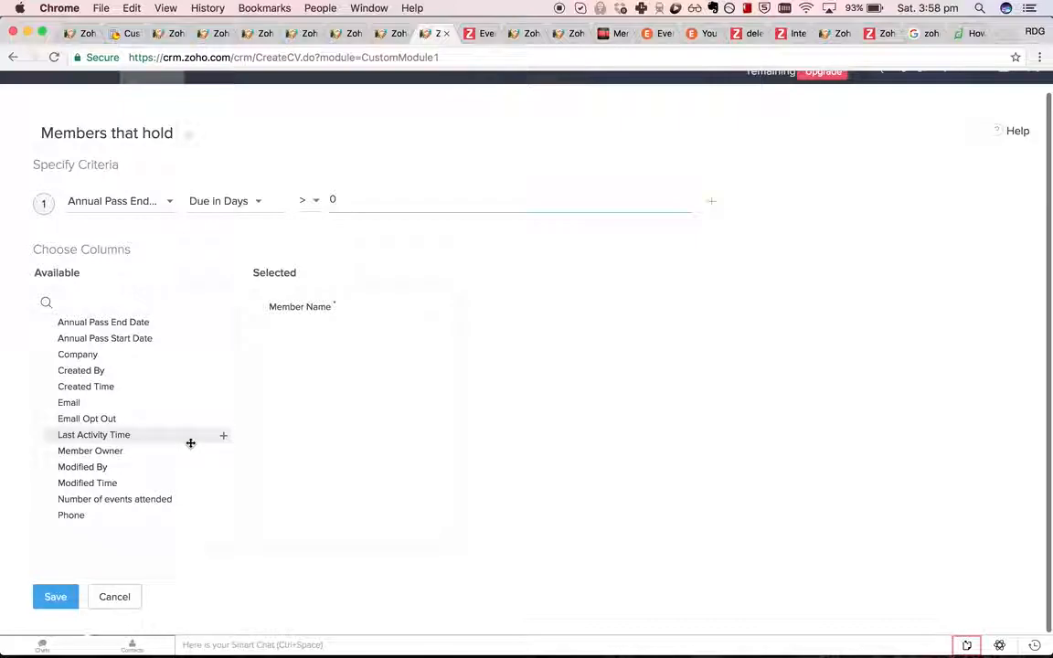
mouse_move(201, 439)
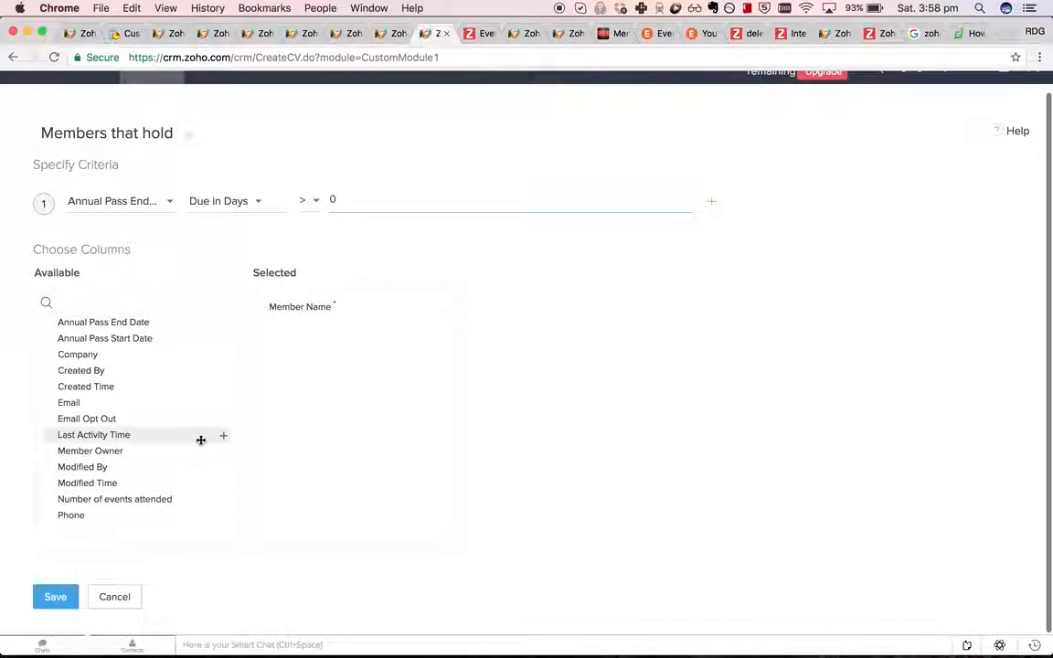
mouse_move(223, 339)
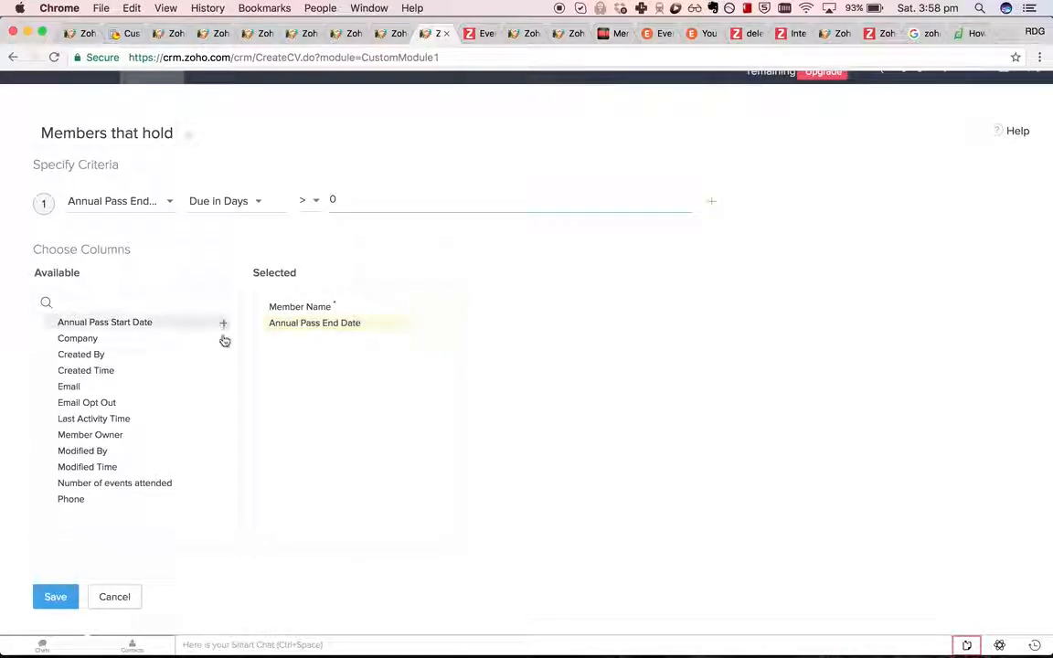
click(224, 322)
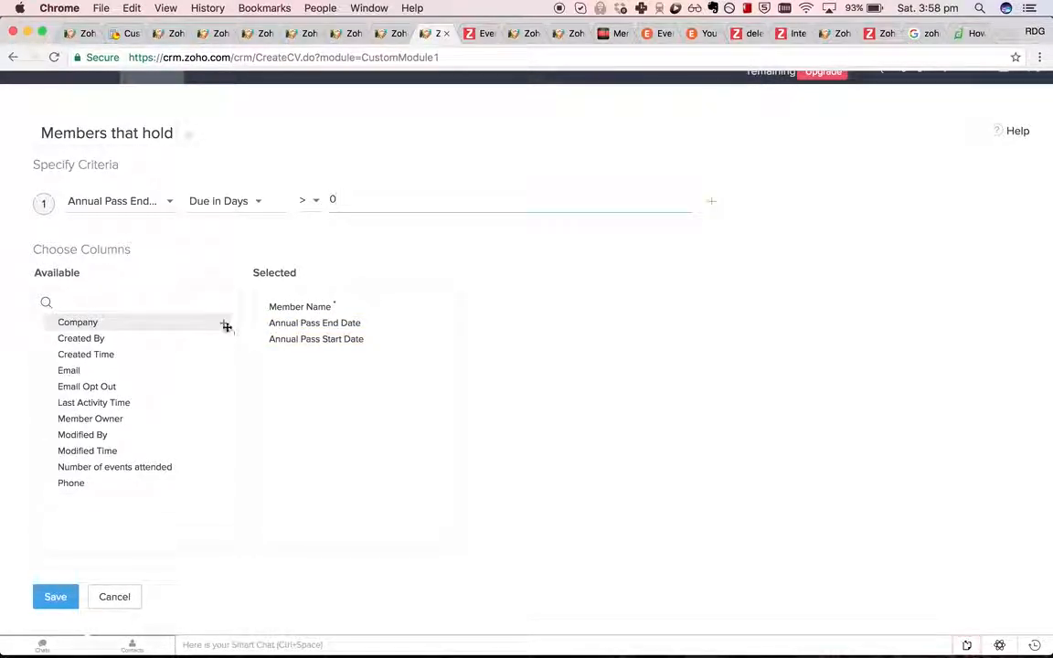
click(225, 325)
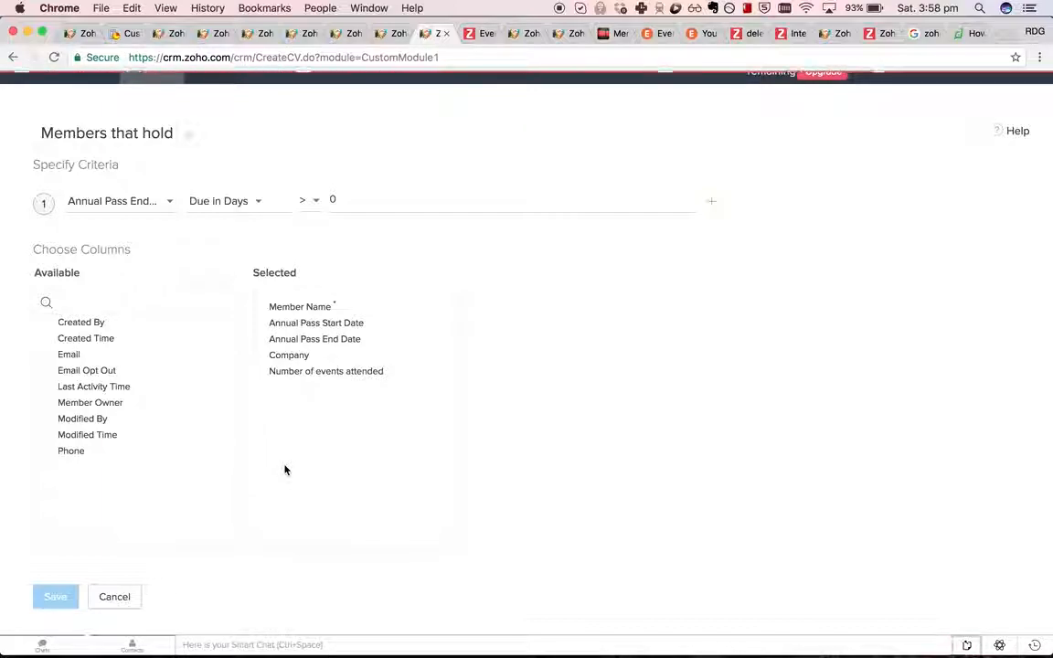
click(53, 596)
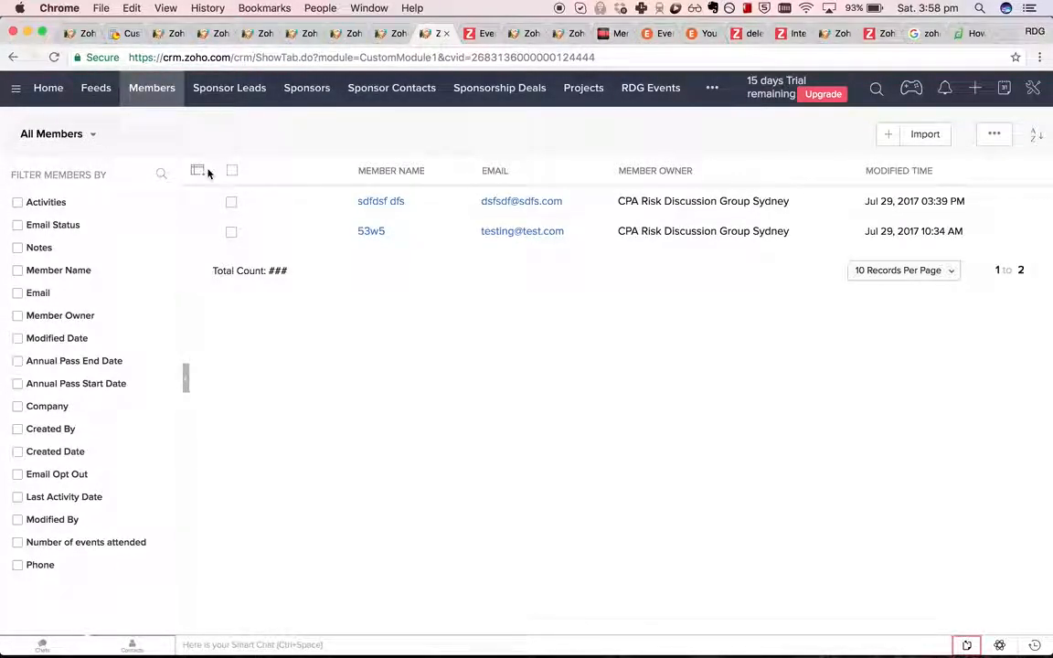
Step: Add the Annual Pass Start Date and End Date columns to the All Members list
click(198, 170)
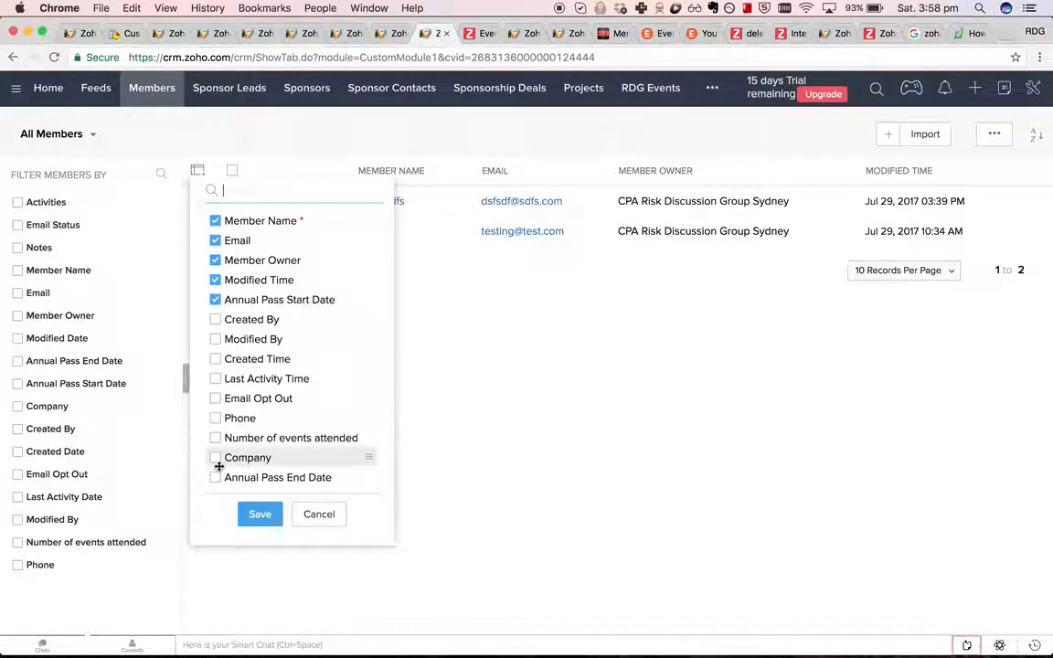
click(216, 479)
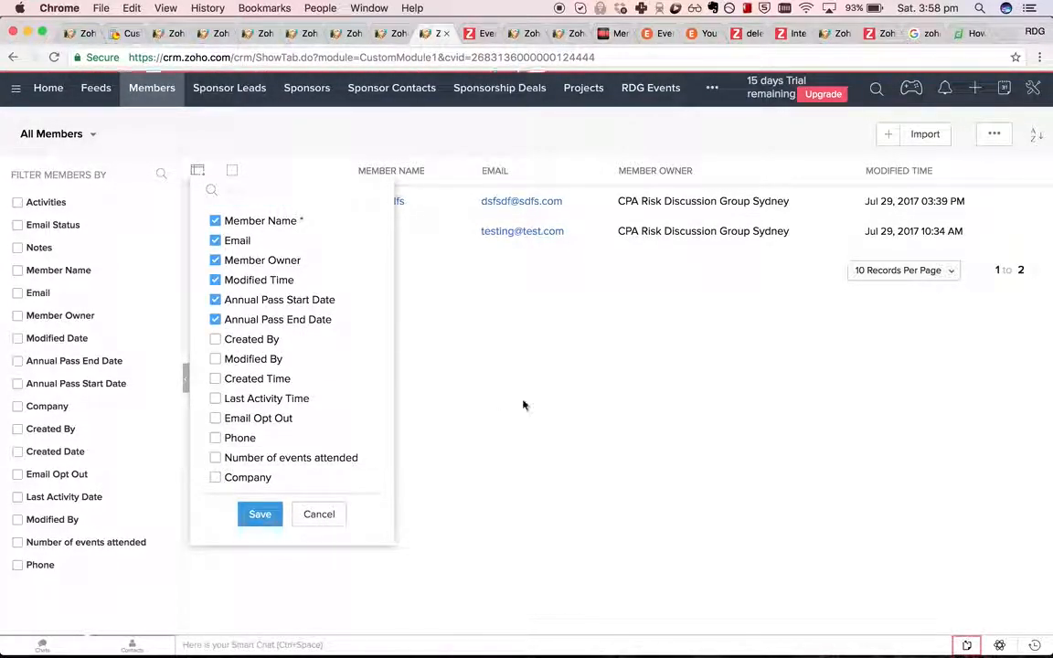
click(260, 516)
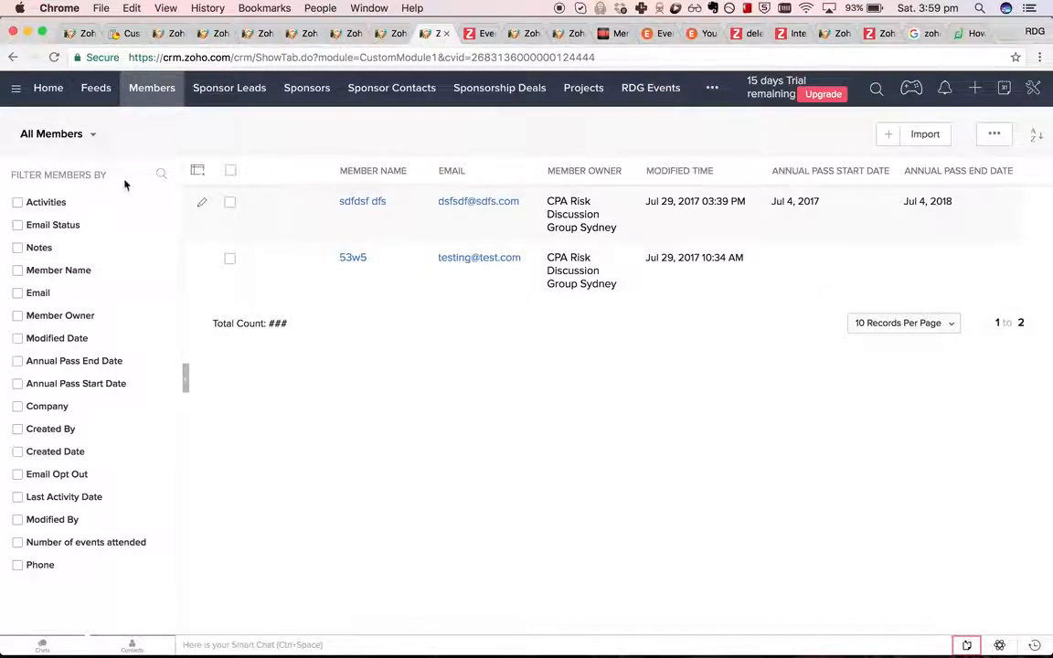
Step: Switch the list to the 'Members that hold annual passes' view showing only sdfdsf dfs
click(53, 134)
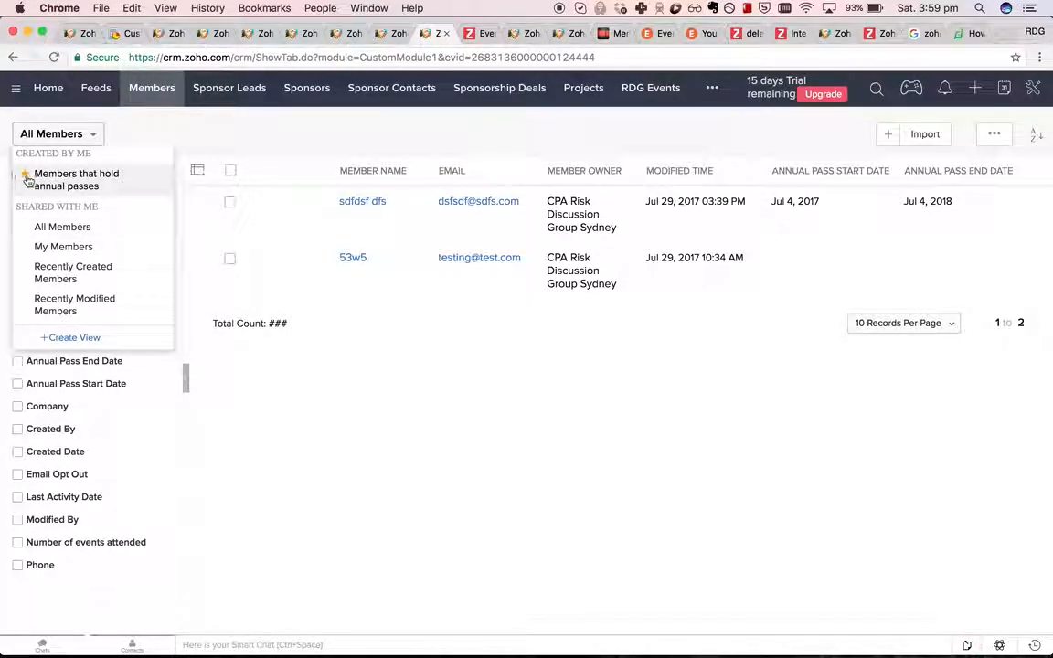
click(77, 179)
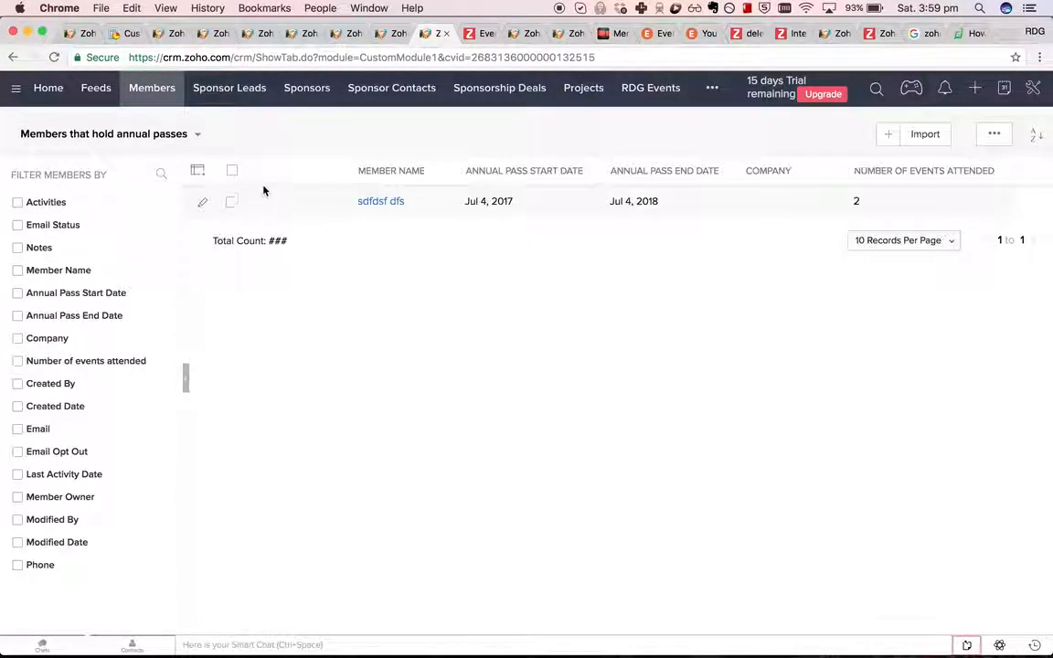
mouse_move(370, 212)
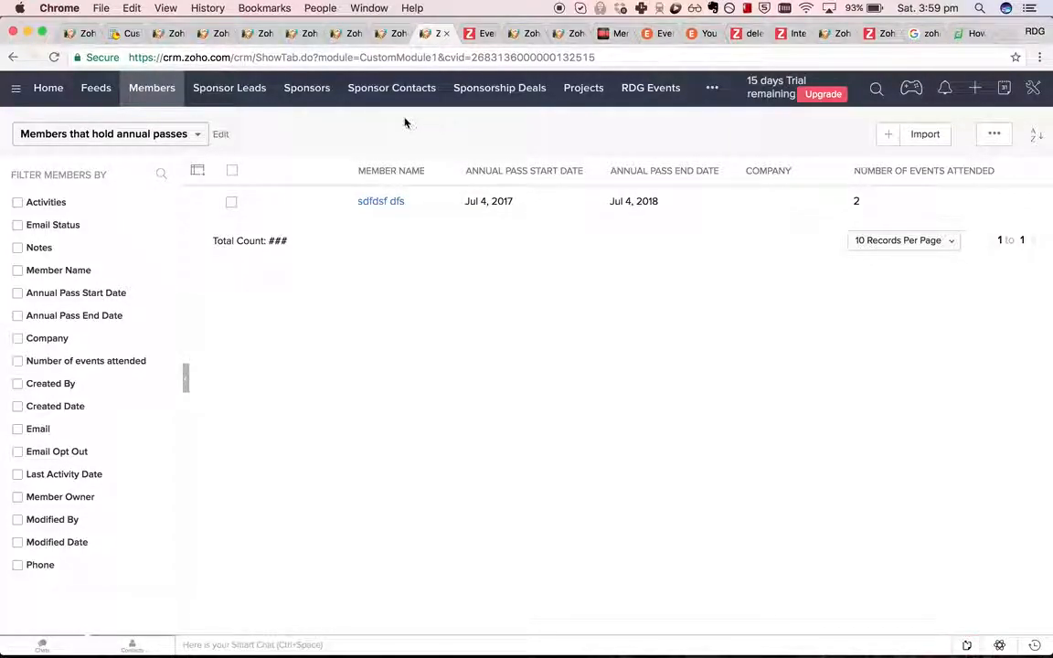
click(220, 136)
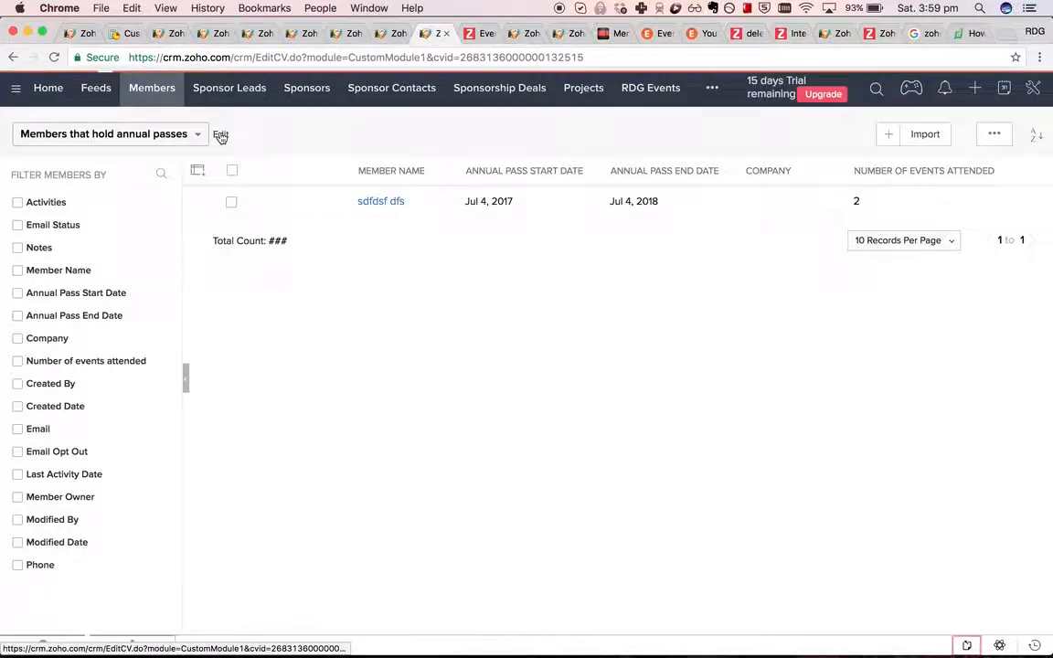
click(219, 135)
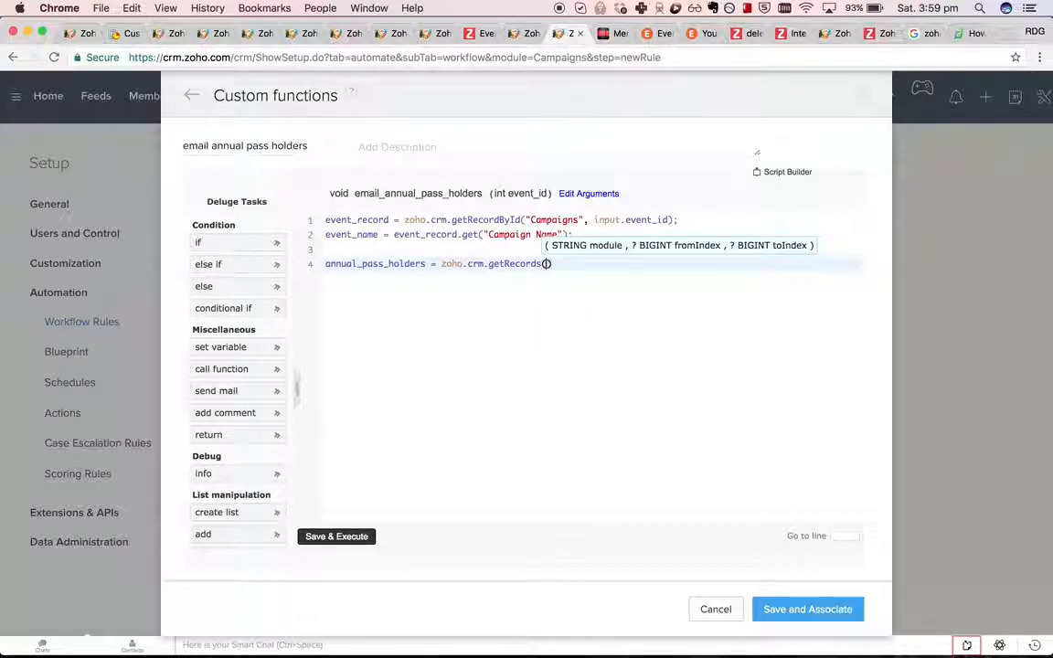
Step: Pass "Members that hold annual passes" to getRecords and add info annual_pass_holders;
text("Members that hold annual passes")
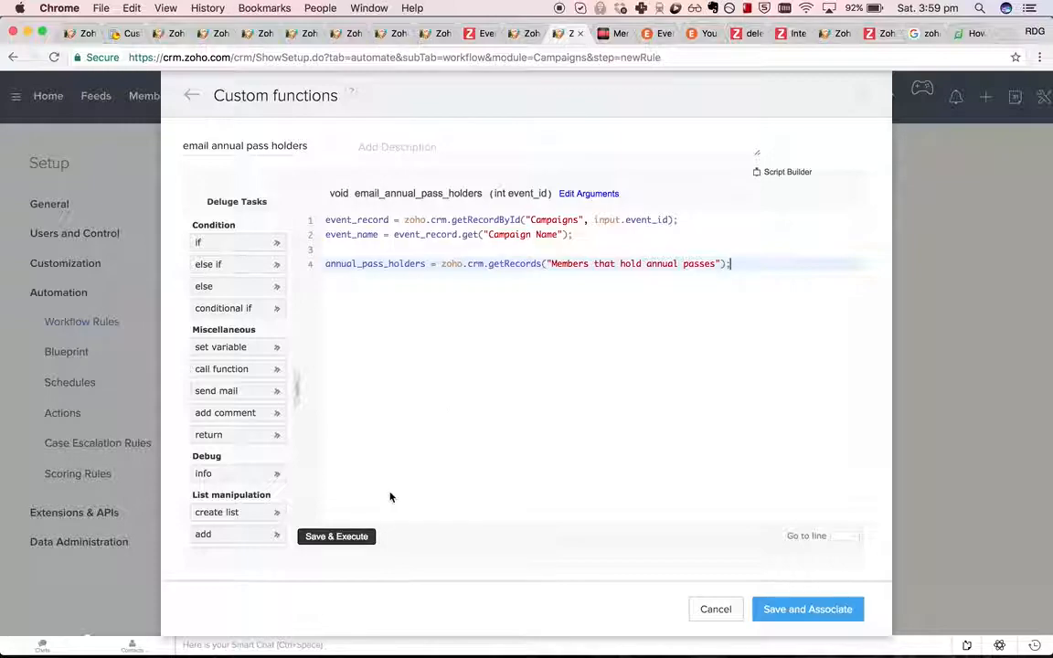
text(info annual_pa)
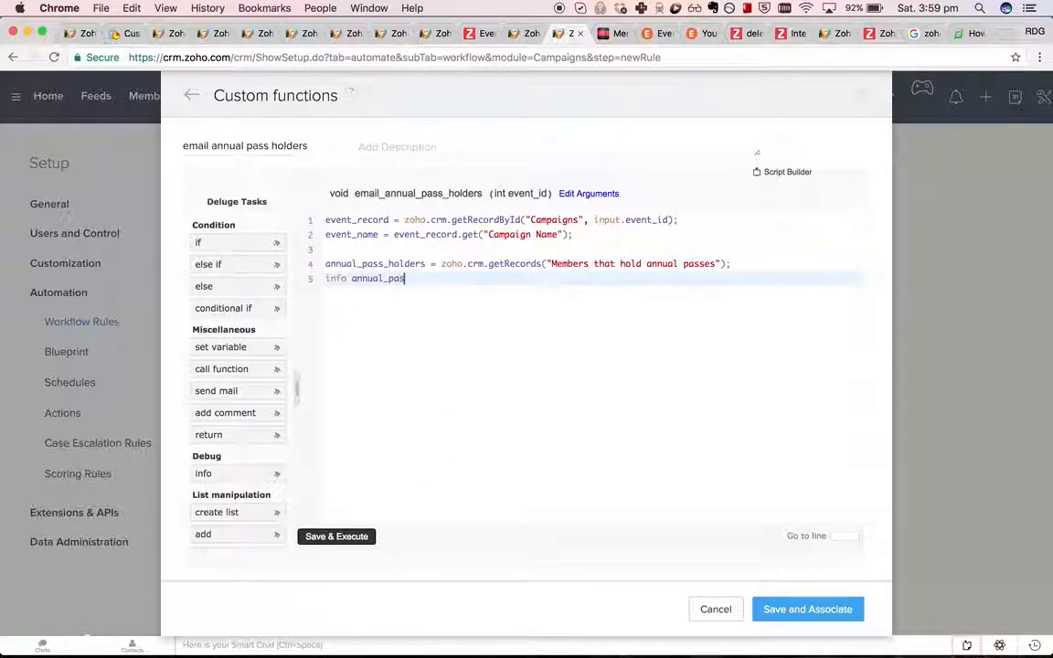
text(s_holders;)
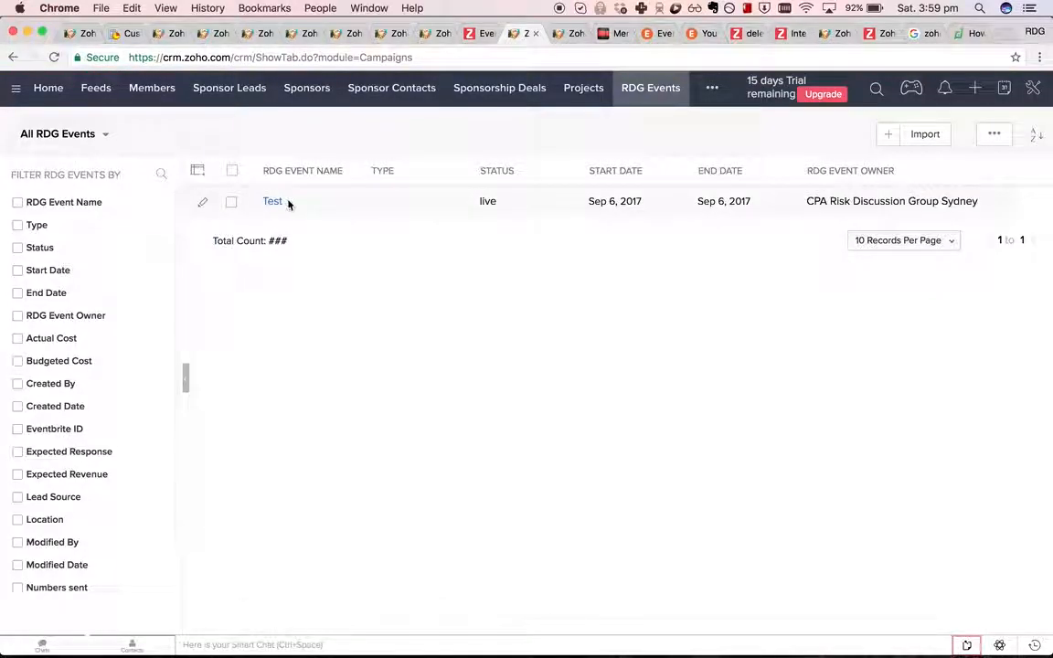
Step: Save & Execute email_annual_pass_holders with an event_id and dismiss the Execution Failed error
click(271, 201)
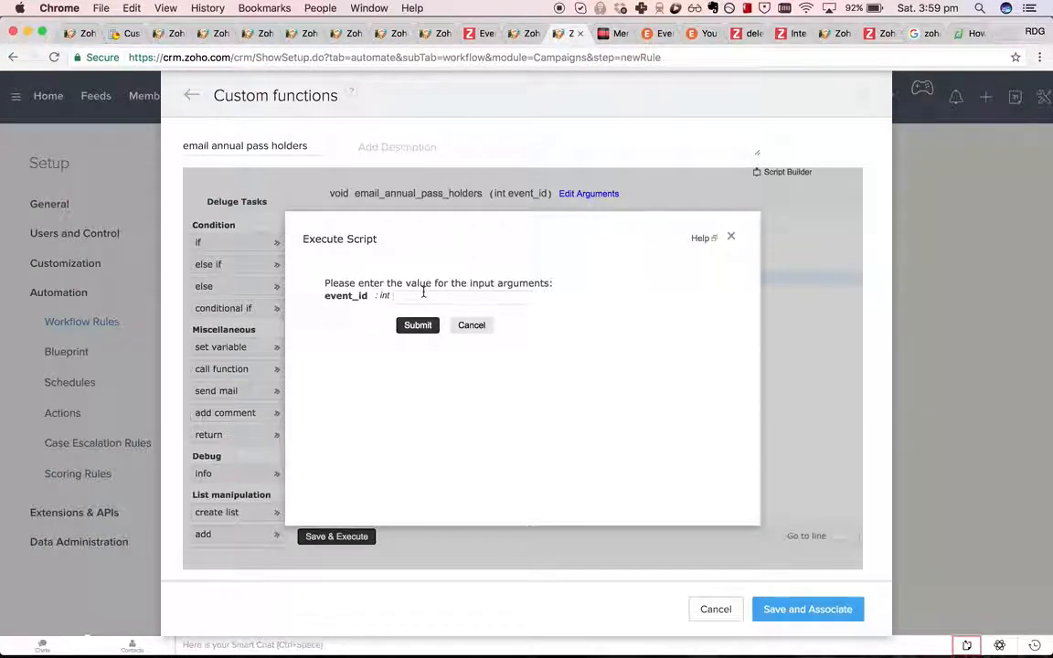
click(417, 325)
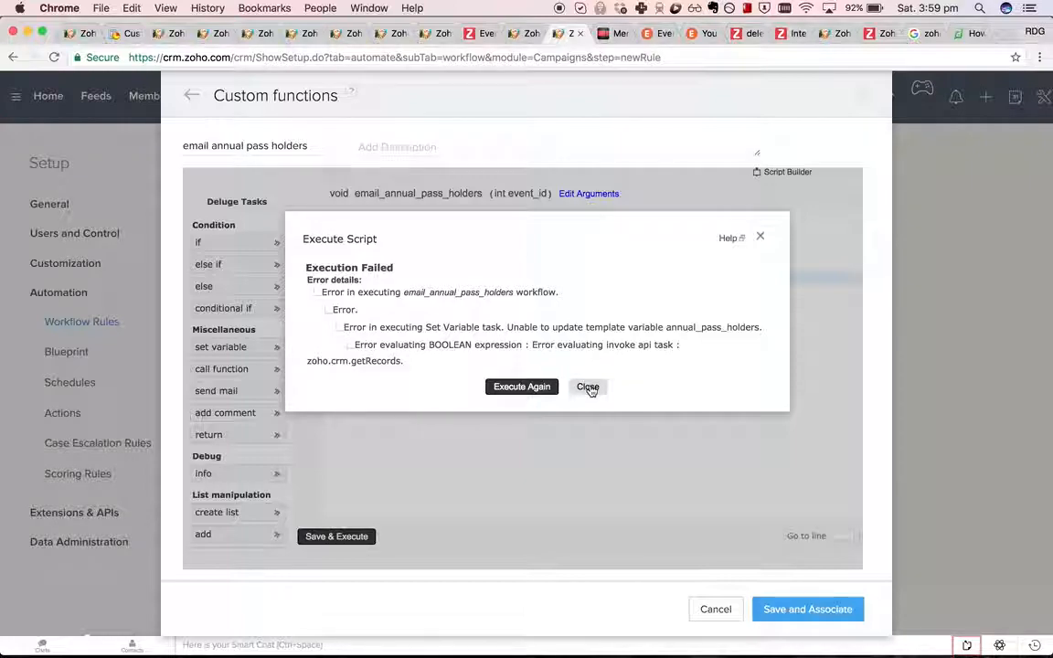
click(588, 387)
text(custom records)
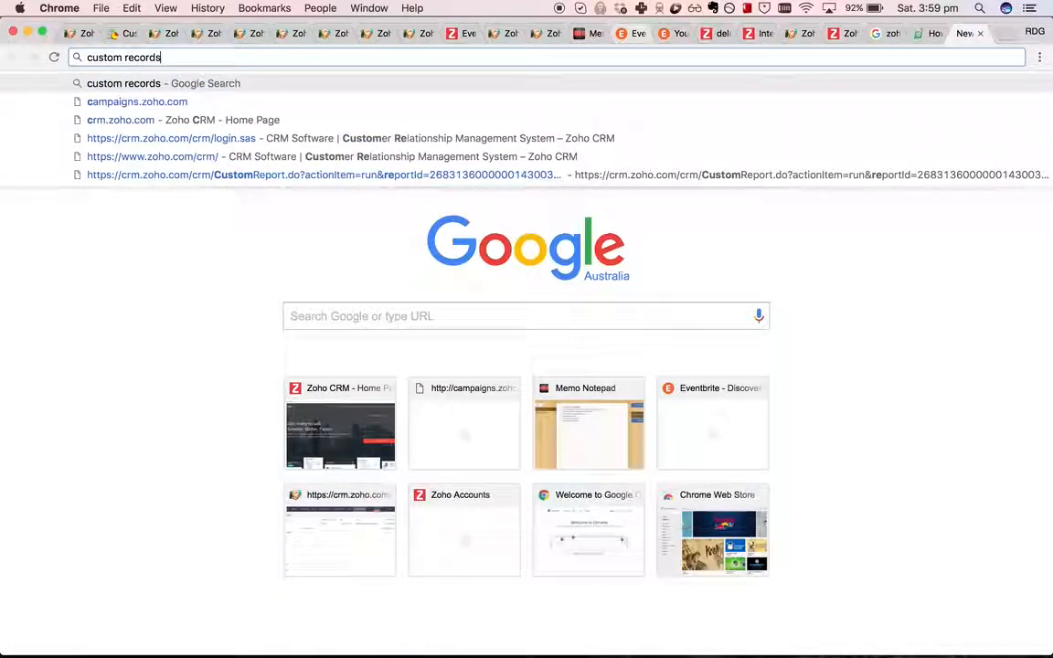
Step: Search Google for 'getrecords nuanced it custom modules' and look through the results
text(nuanced it)
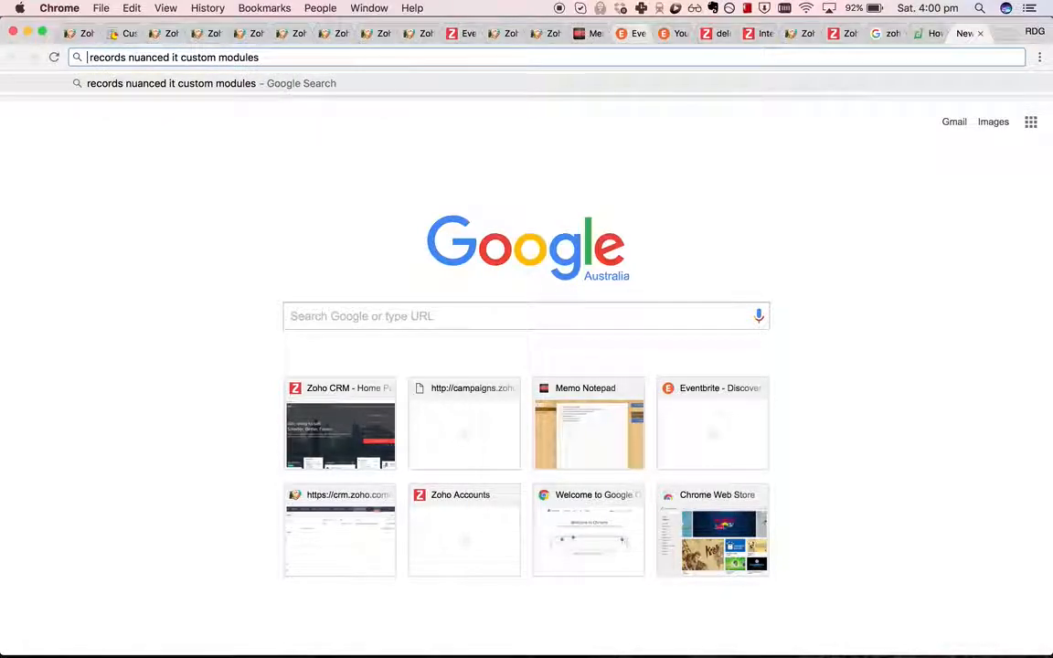
text(get)
key(Enter)
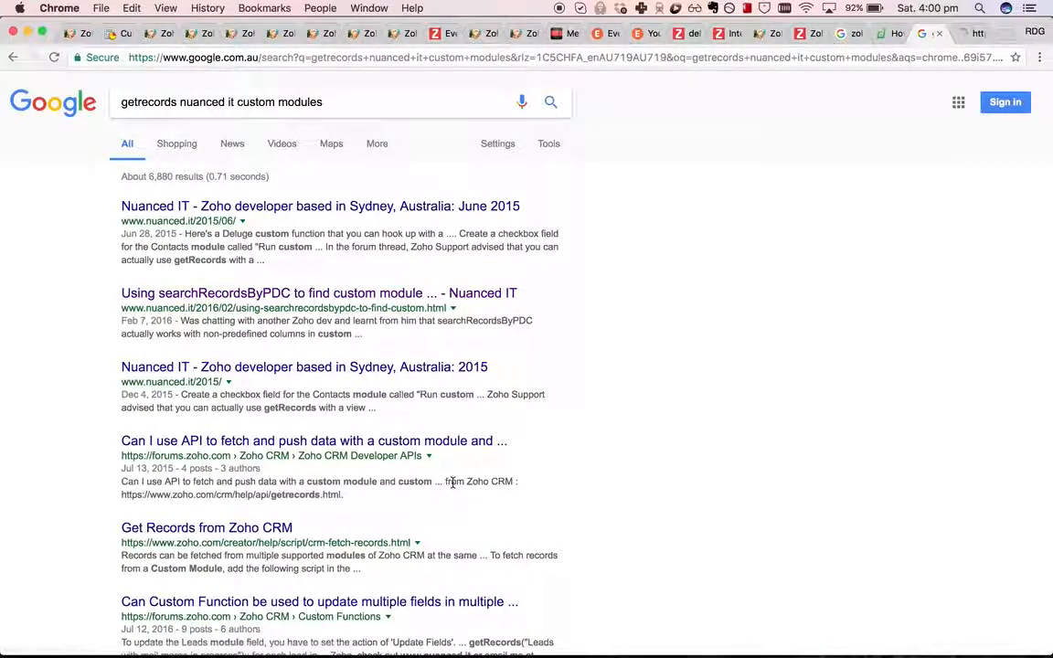
scroll(down, 3)
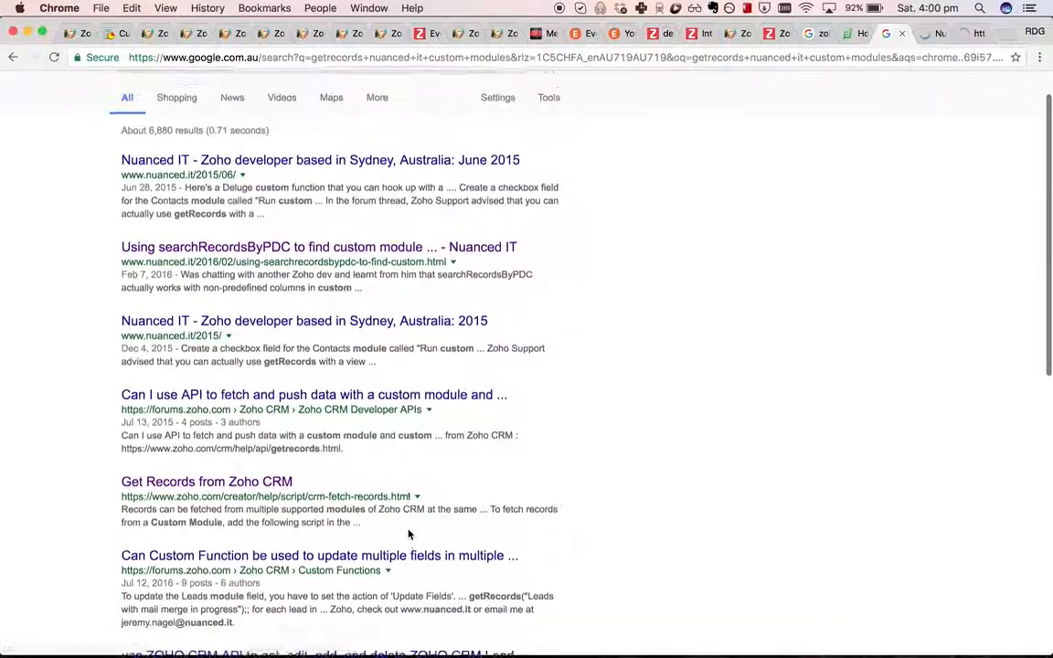
scroll(down, 3)
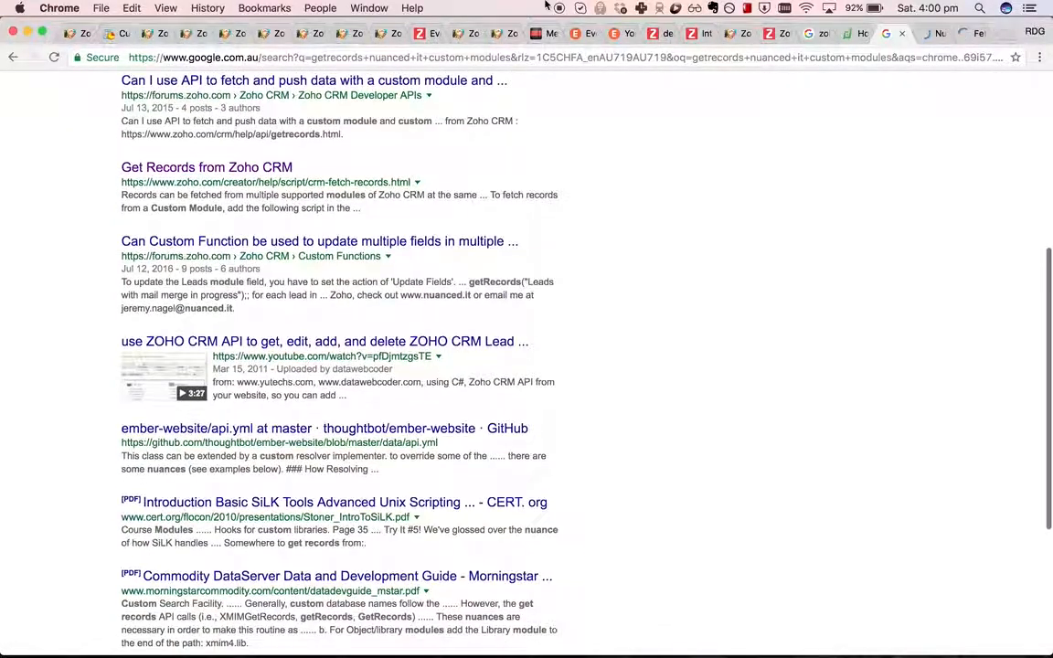